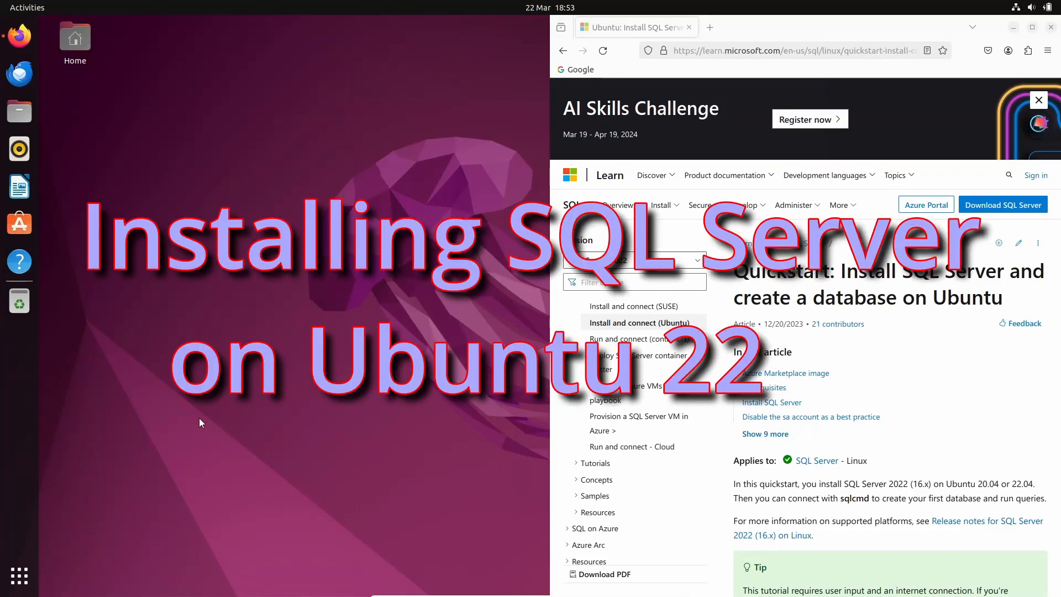
# Step: Launch a Terminal window beside the SQL Server on Ubuntu quickstart page
pyautogui.click(1038, 100)
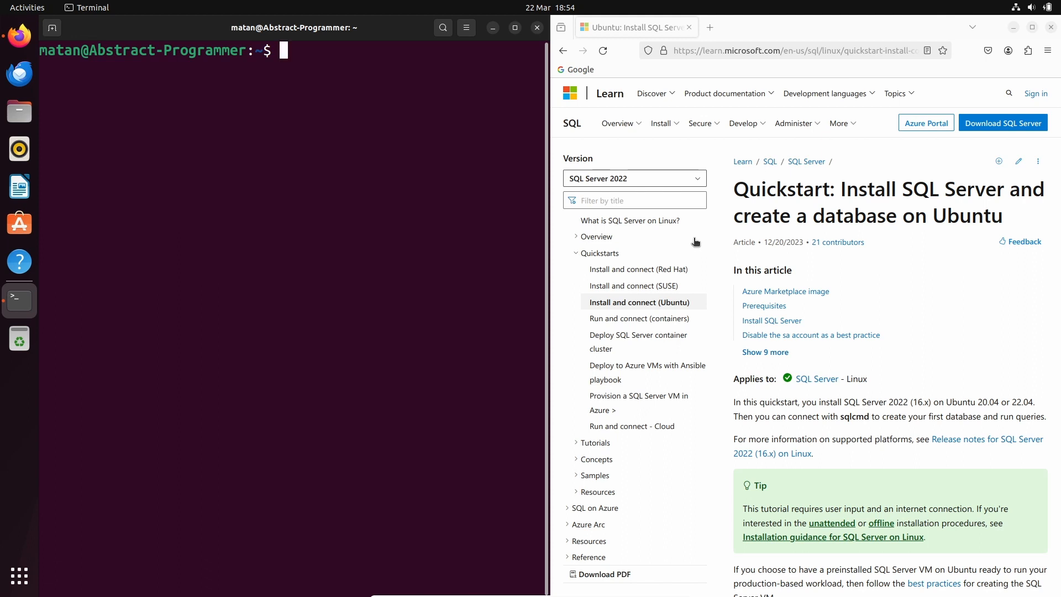
pyautogui.write('ssh matan@192.')
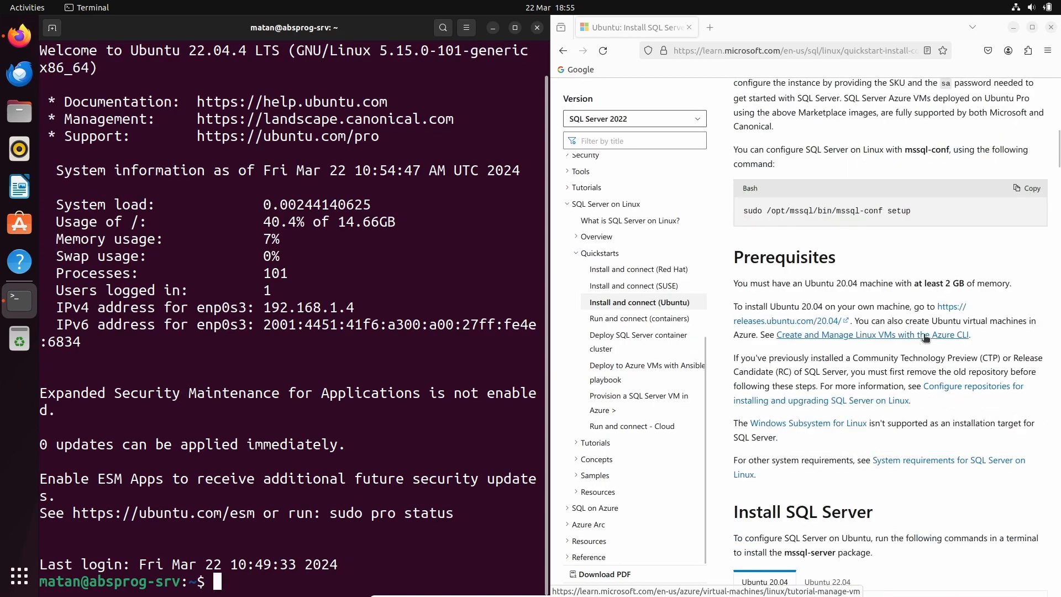
pyautogui.scroll(-3)
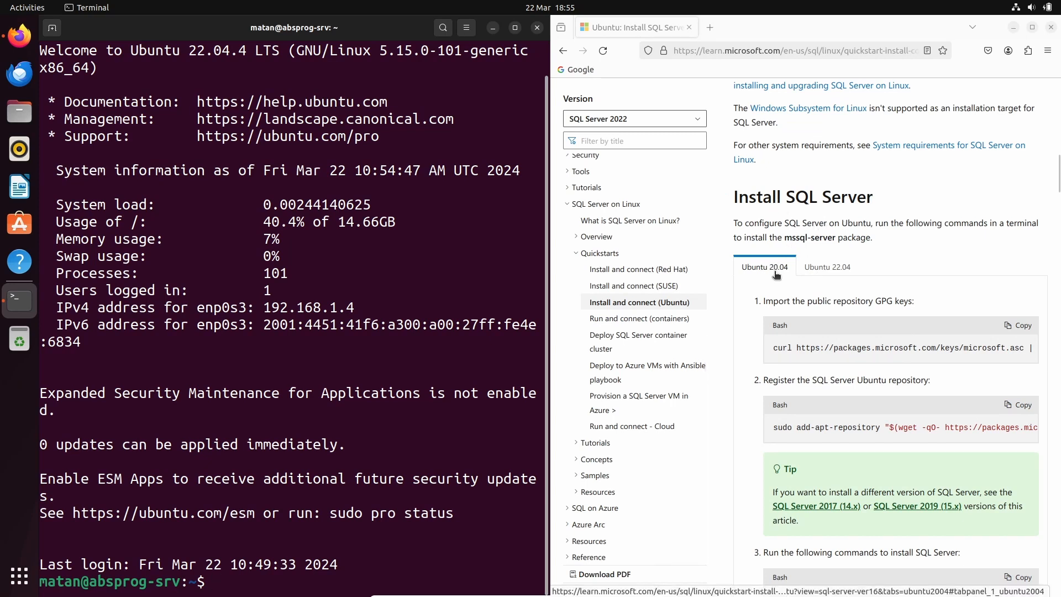
pyautogui.moveTo(833, 273)
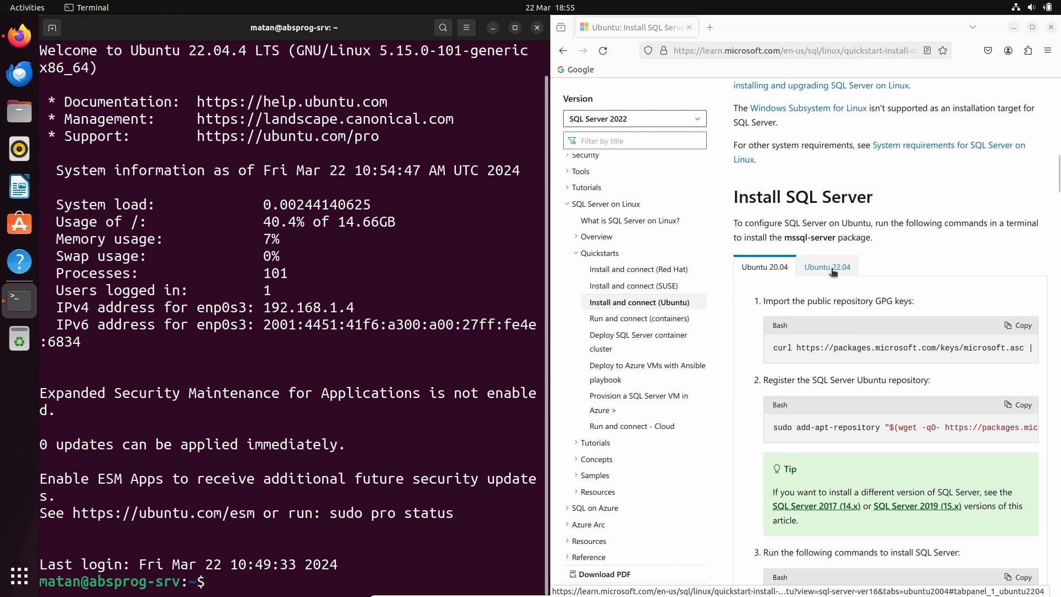
pyautogui.click(827, 266)
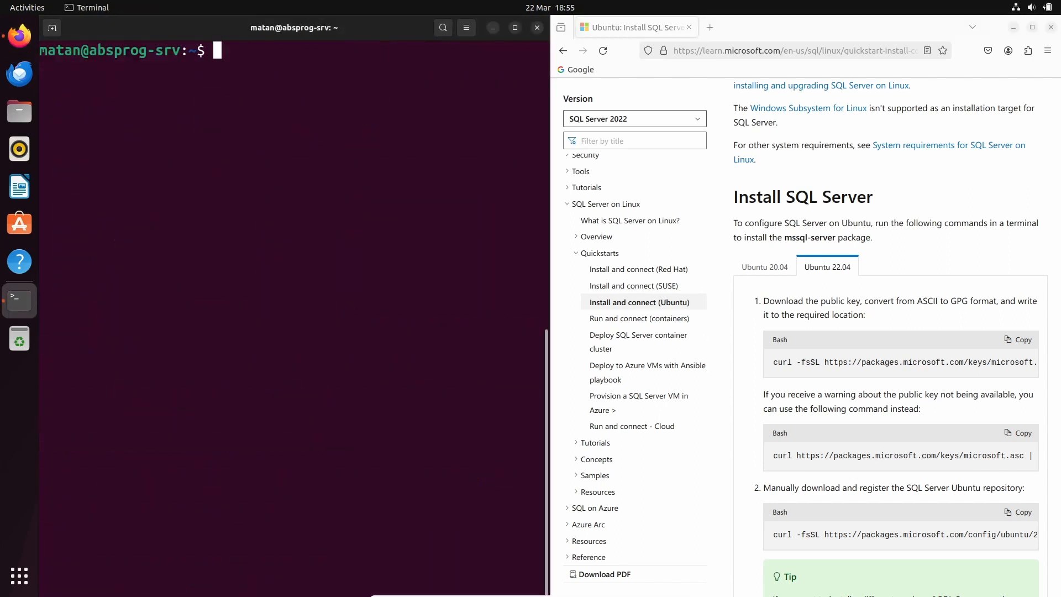
# Step: Run sudo apt update on the server and install curl
pyautogui.write('sudo apt update')
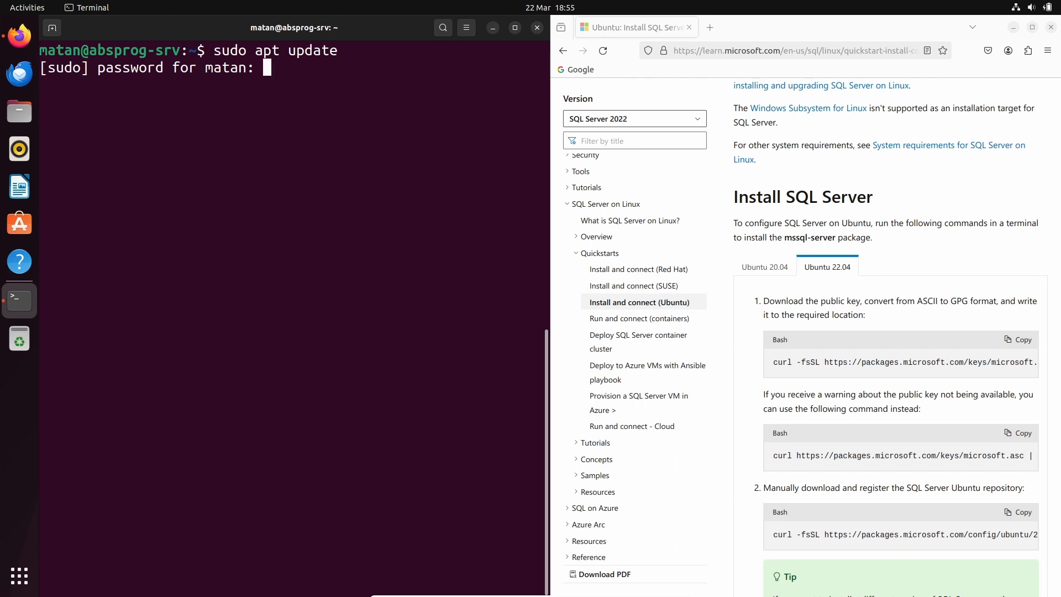
pyautogui.press('Return')
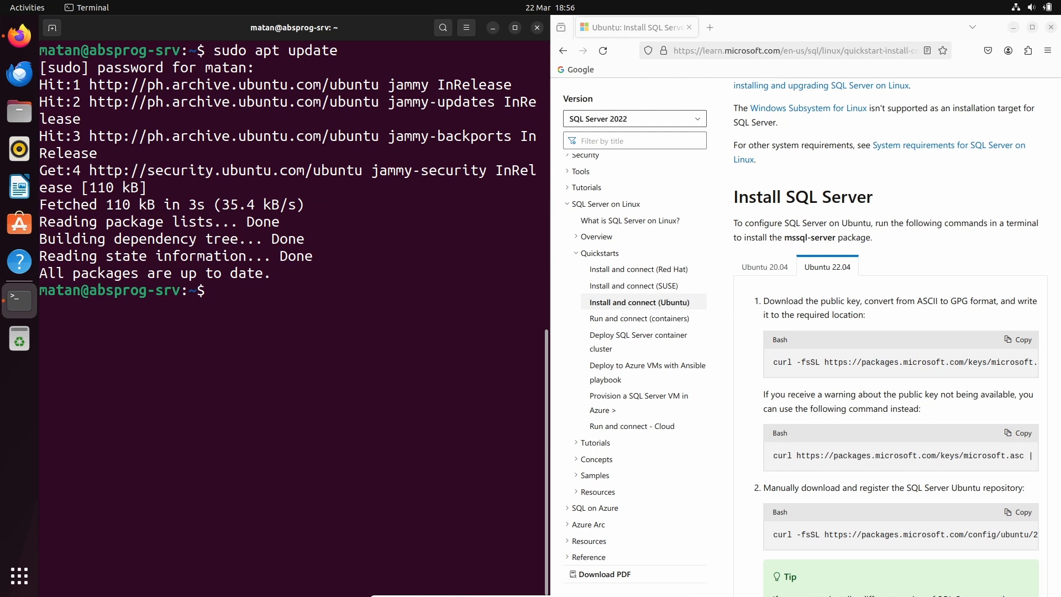
pyautogui.write('sudo apt install curl')
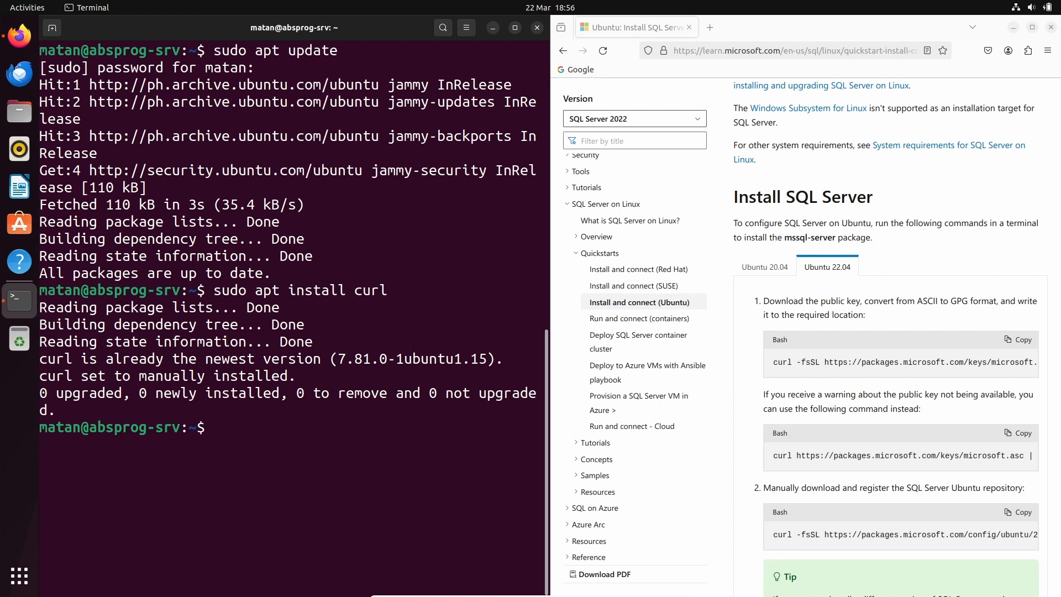
pyautogui.moveTo(471, 343)
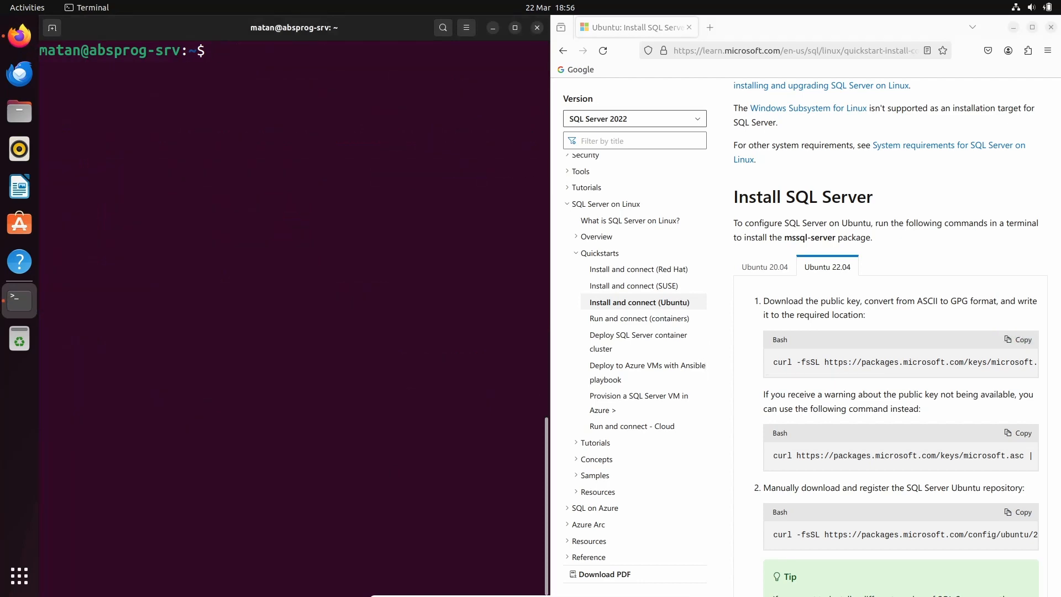
# Step: Import Microsoft's signing key and add the mssql-server-2022 repository list
pyautogui.write('curl -fsSL https://packages.microsoft.com/keys/microsoft.asc | sudo gpg --dearmor -o /usr/share/keyrings/microsoft-prod.gpg')
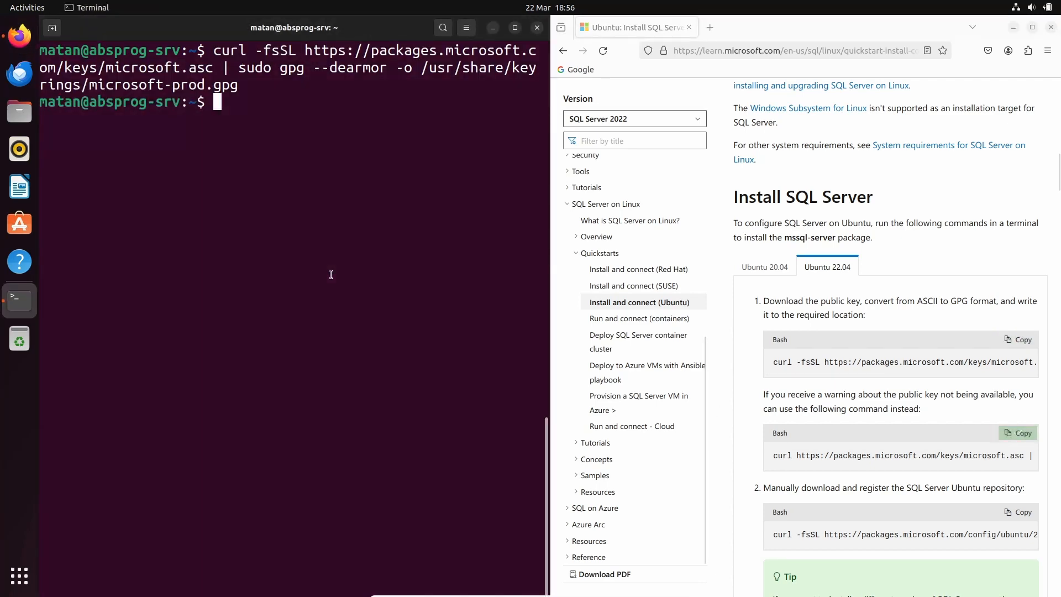
pyautogui.press('Return')
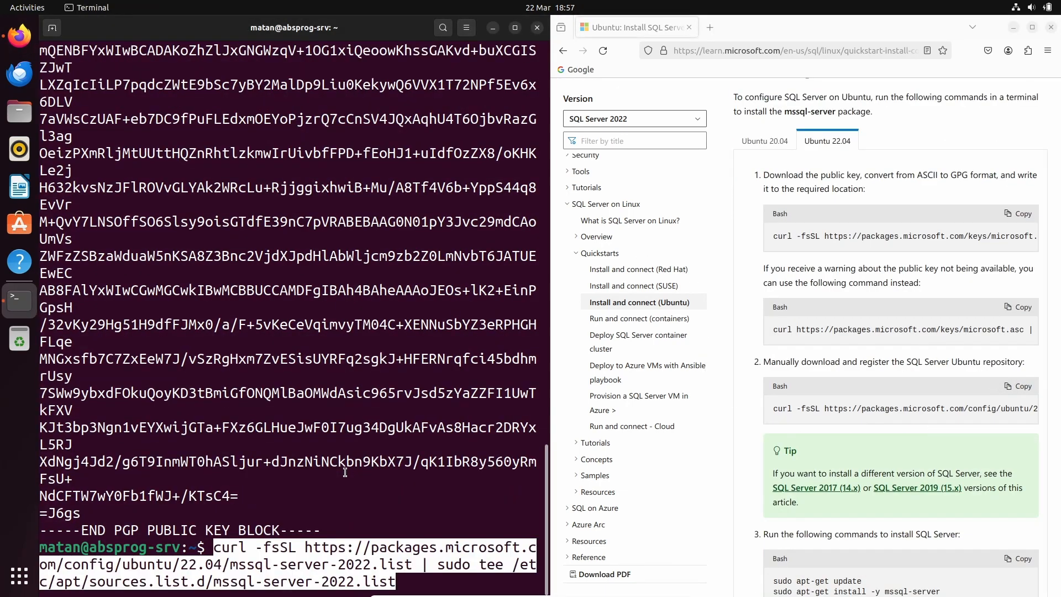
pyautogui.press('Return')
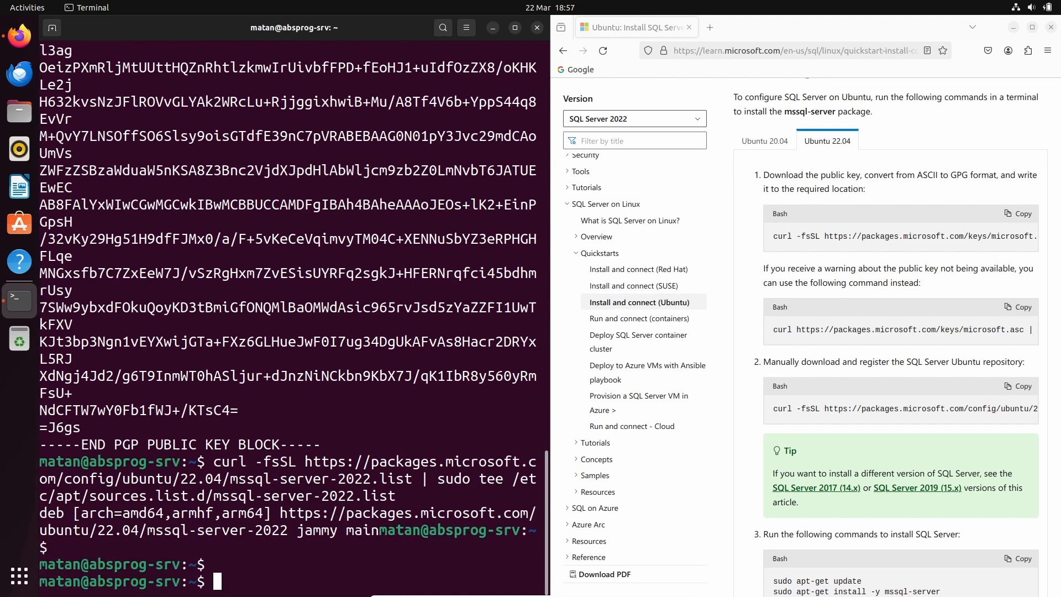
pyautogui.scroll(-3)
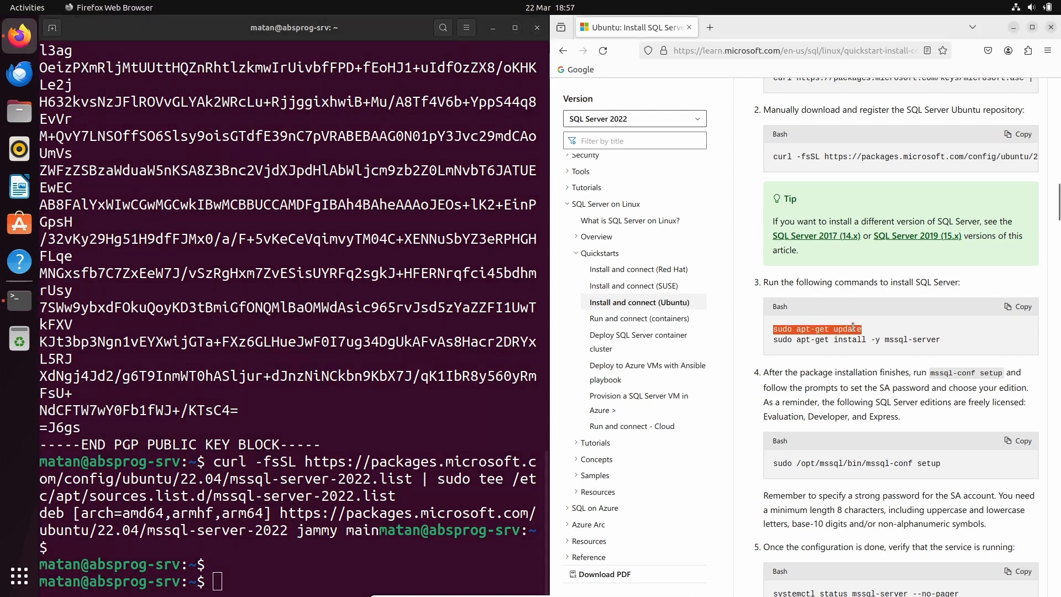
pyautogui.press('Return')
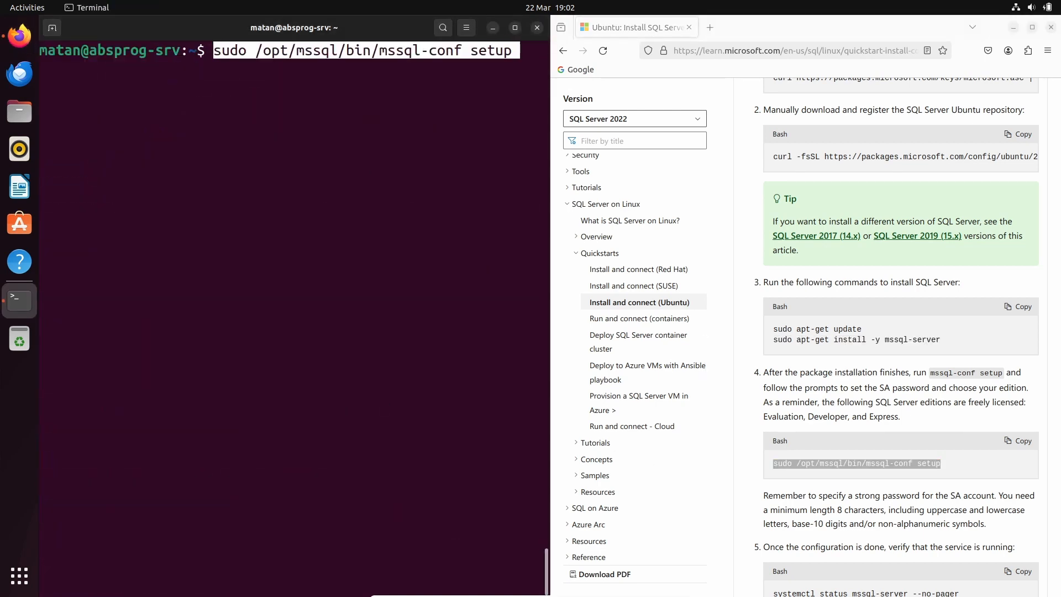
# Step: Run mssql-conf setup choosing Express (3), accepting license, and setting the SA password
pyautogui.press('Return')
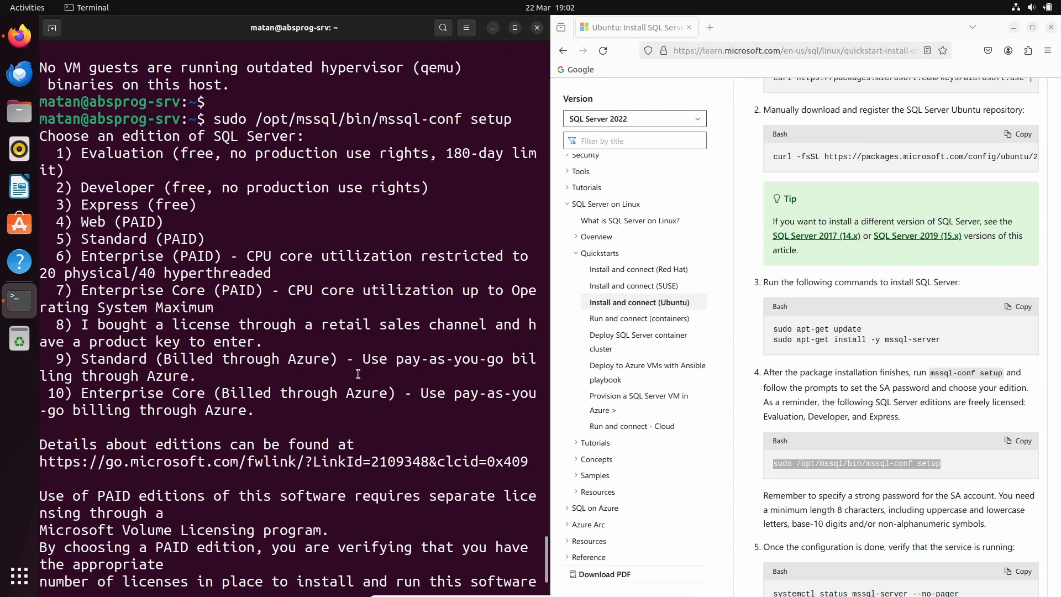
pyautogui.moveTo(207, 217)
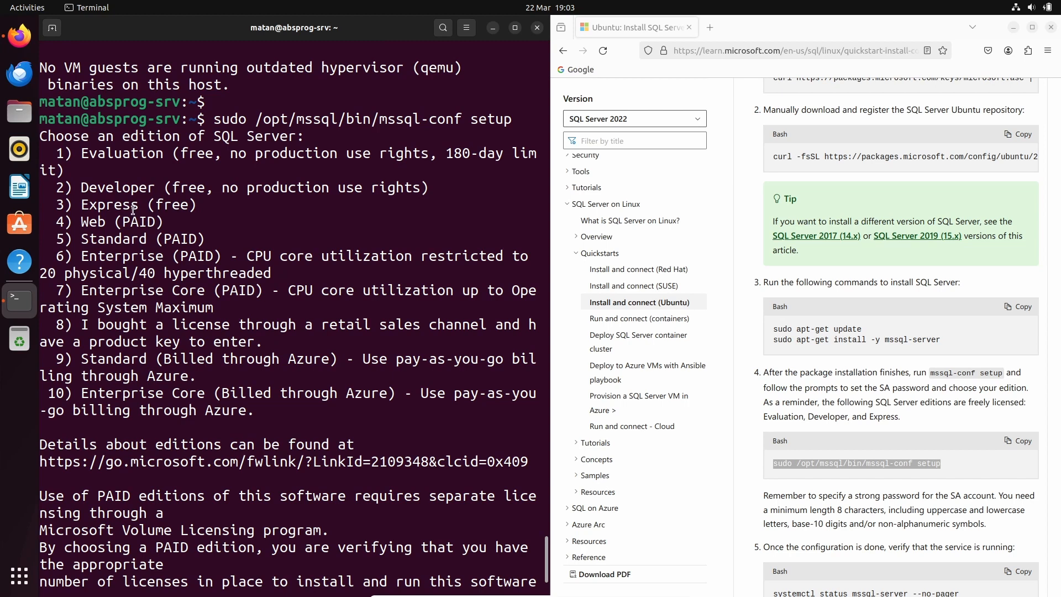
pyautogui.doubleClick(109, 204)
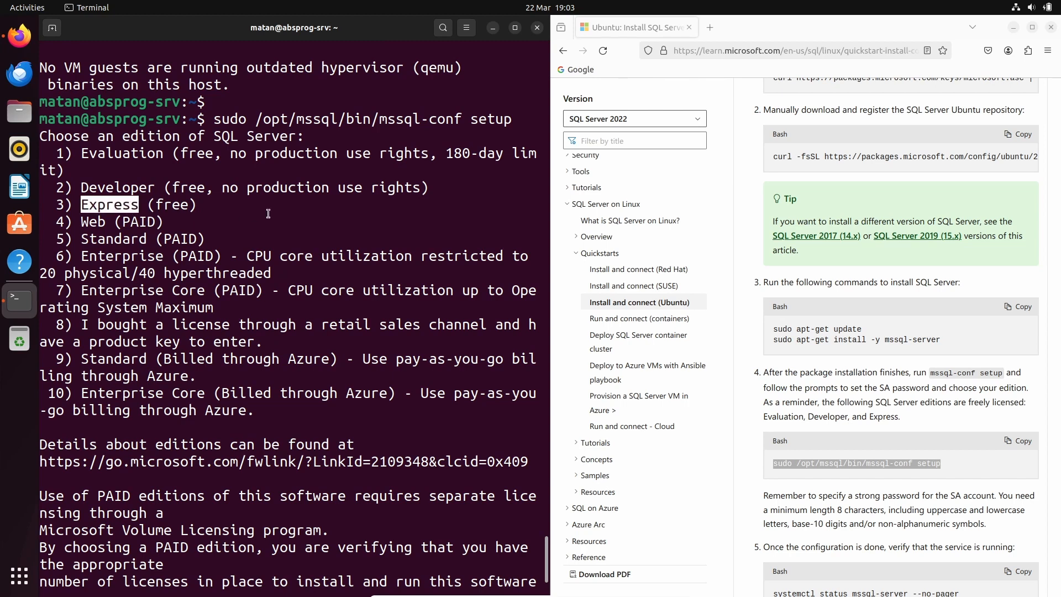
pyautogui.moveTo(291, 220)
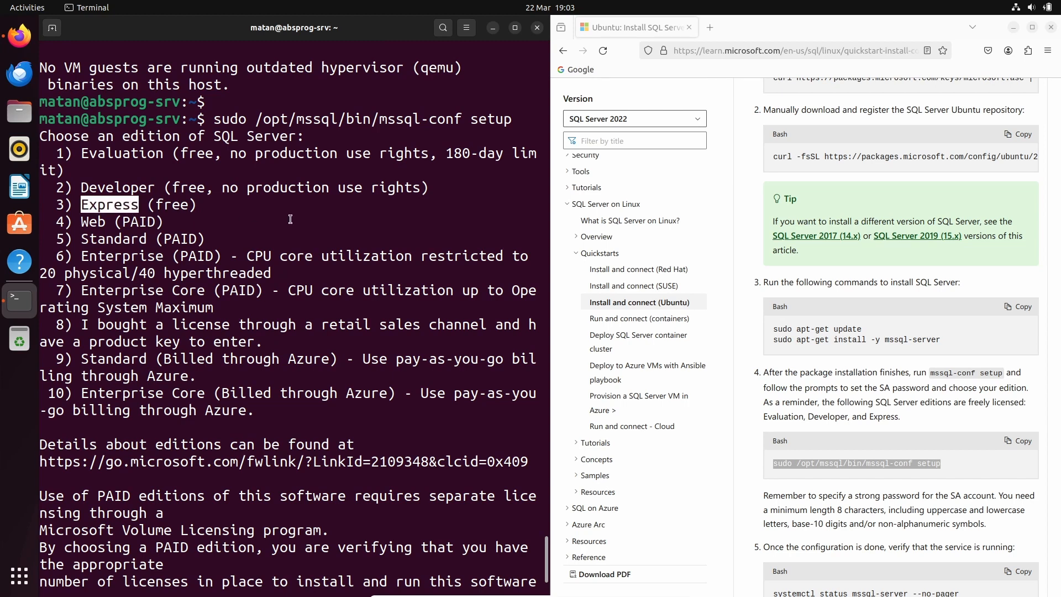
pyautogui.moveTo(250, 330)
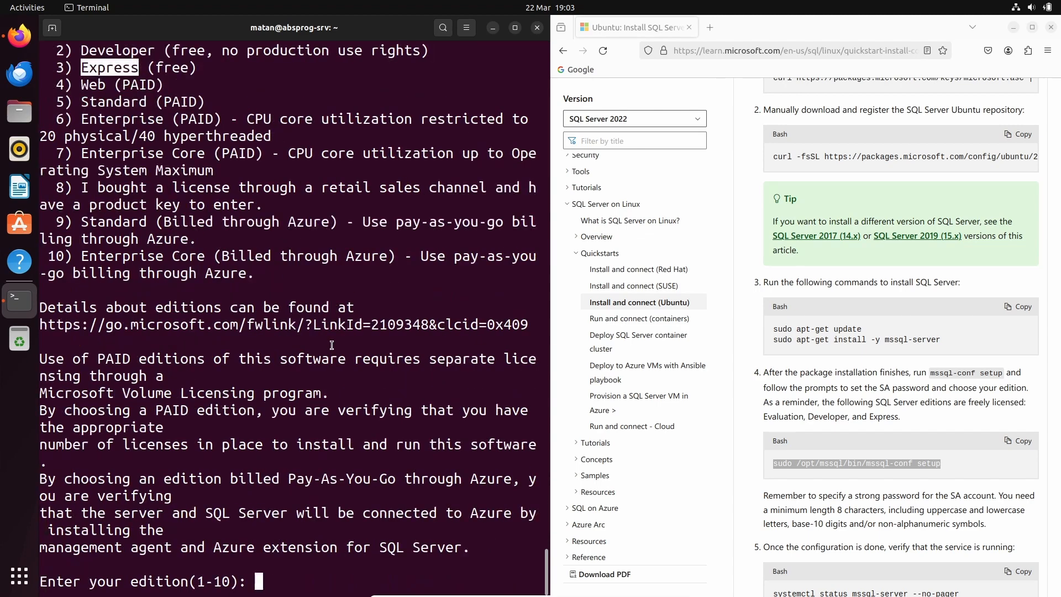
pyautogui.write('3')
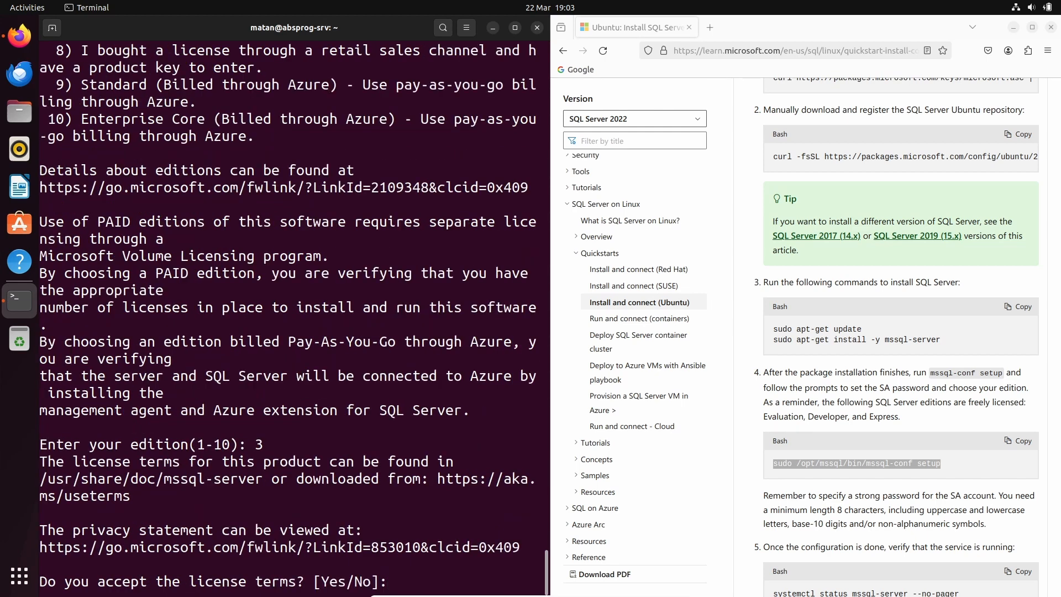
pyautogui.write('y')
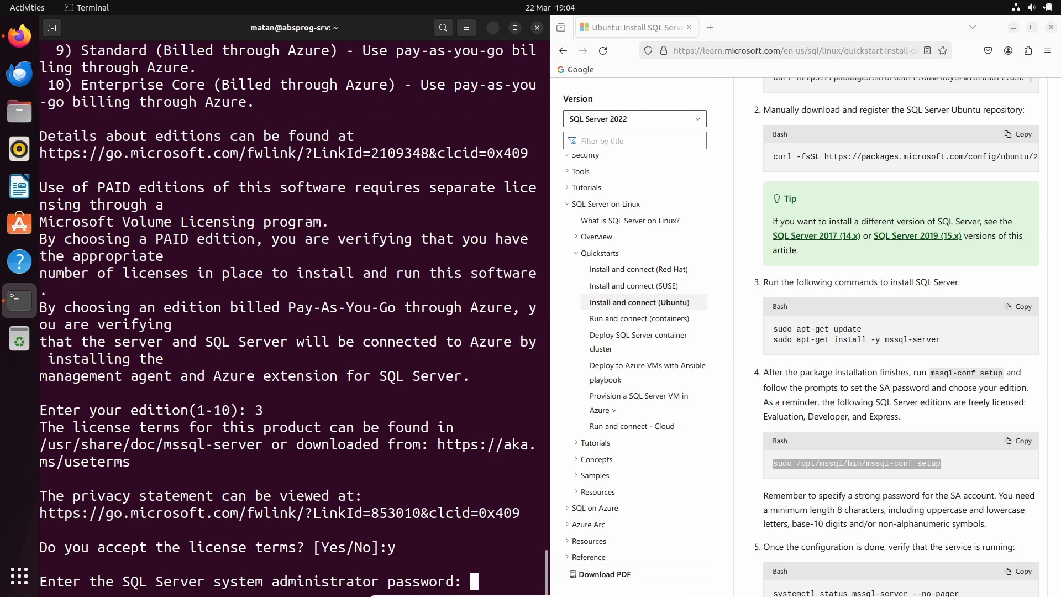
pyautogui.press('Return')
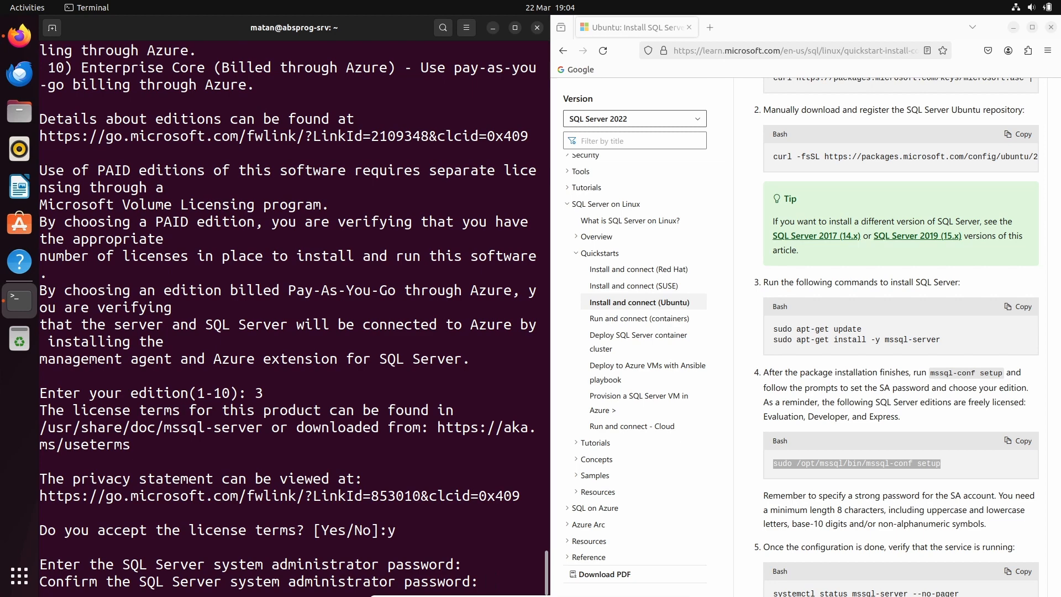
pyautogui.press('Return')
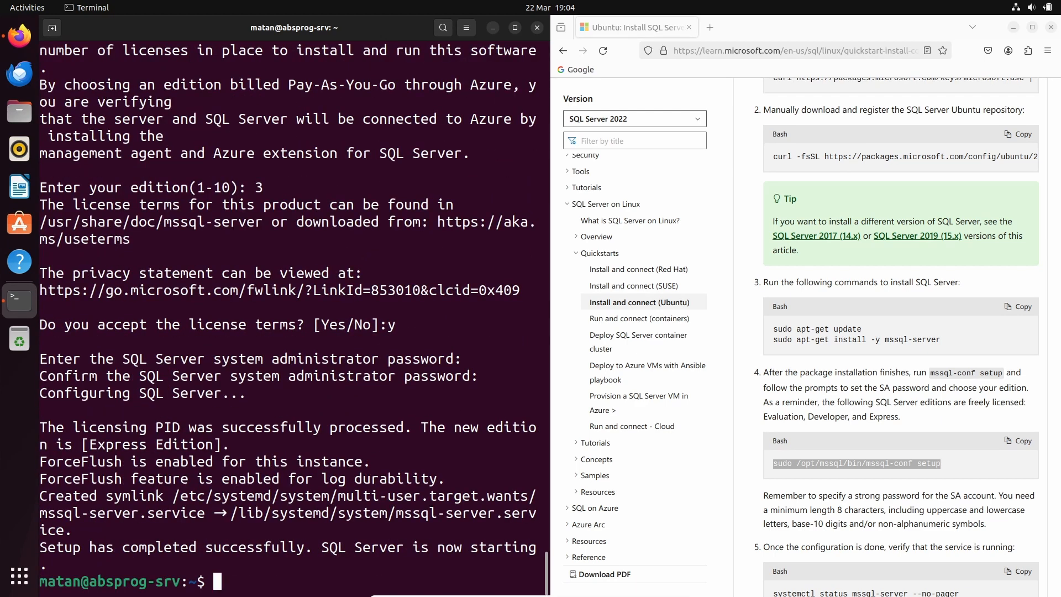
# Step: Check that mssql-server is active with 'systemctl status mssql-server --no-pager'
pyautogui.scroll(-3)
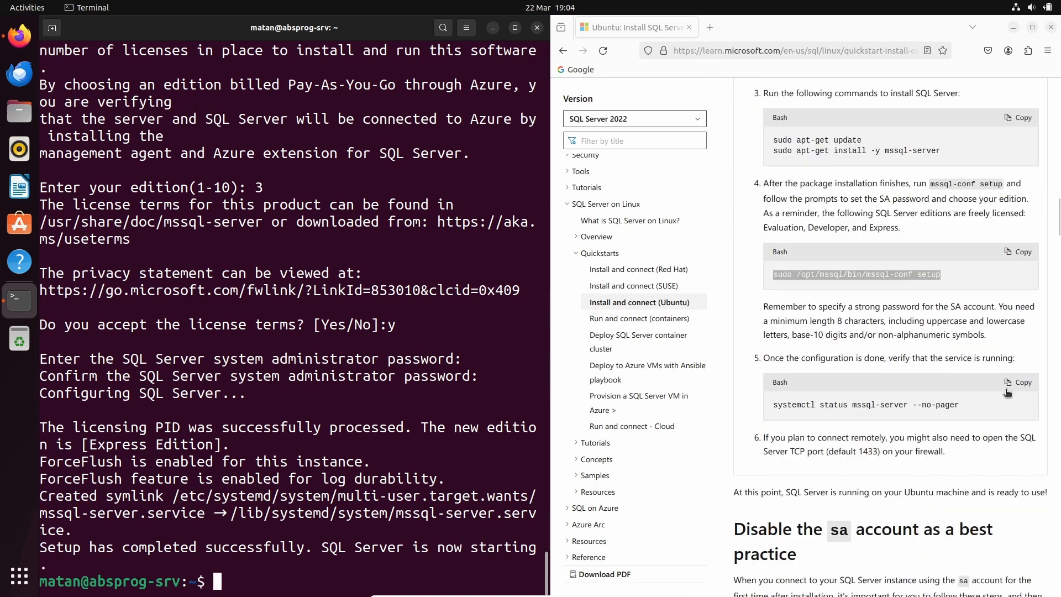
pyautogui.write('systemctl status mssql-server --no-pager')
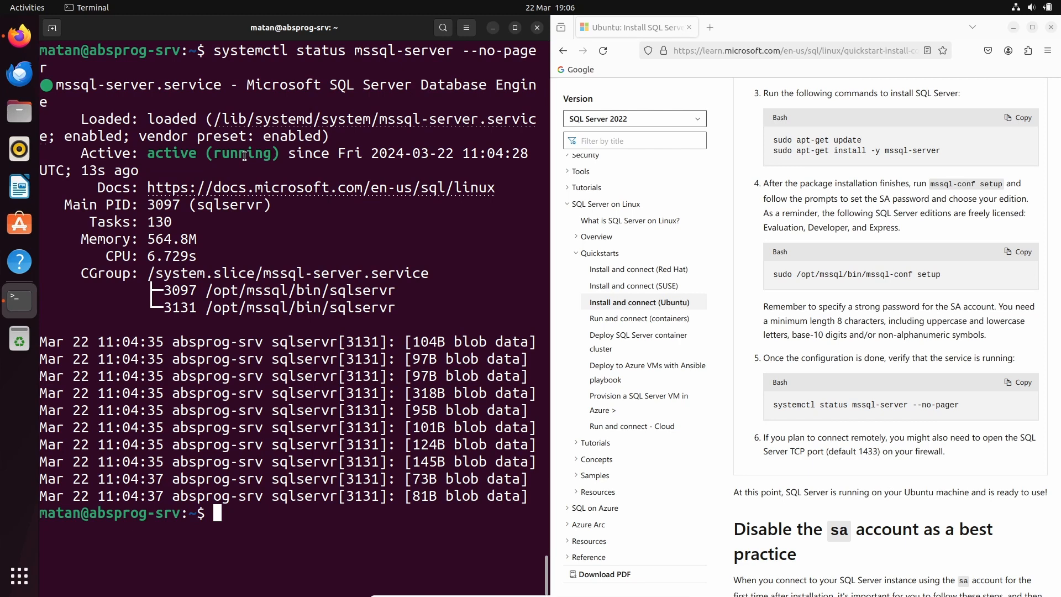
pyautogui.moveTo(611, 5)
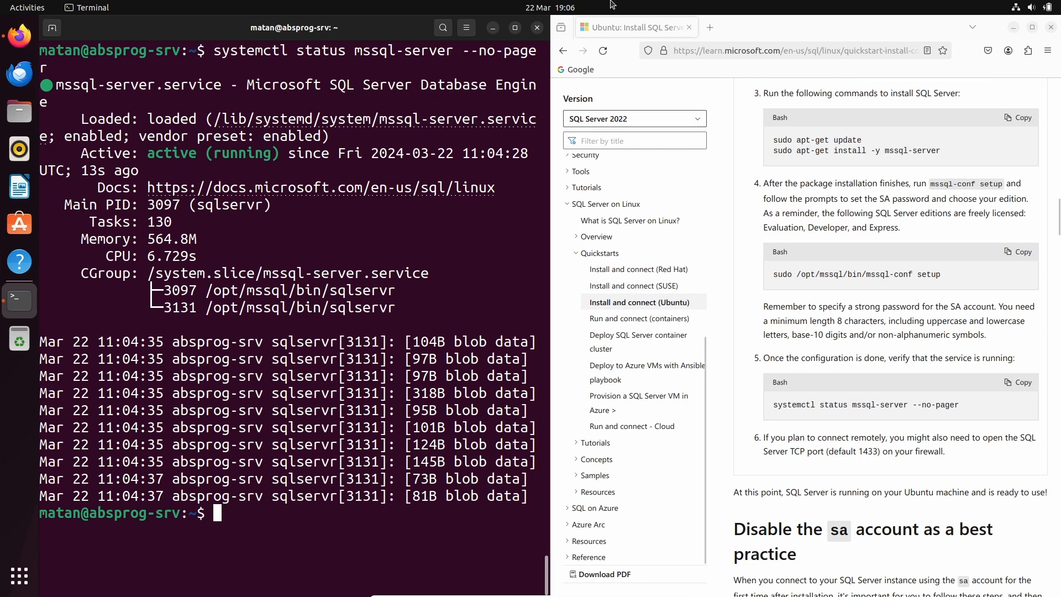
pyautogui.moveTo(383, 258)
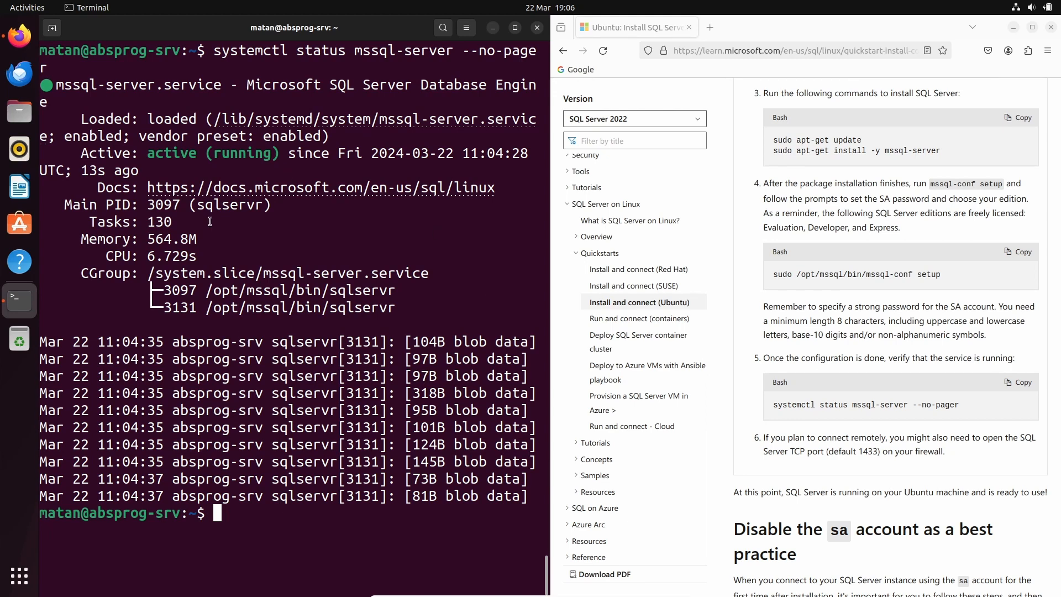
pyautogui.moveTo(312, 306)
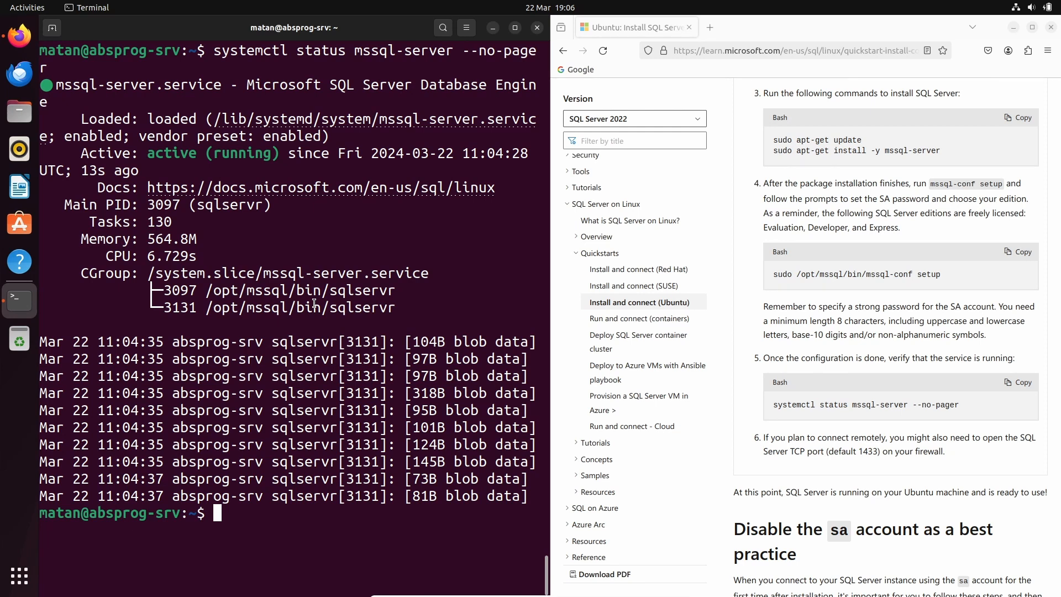
pyautogui.moveTo(462, 273)
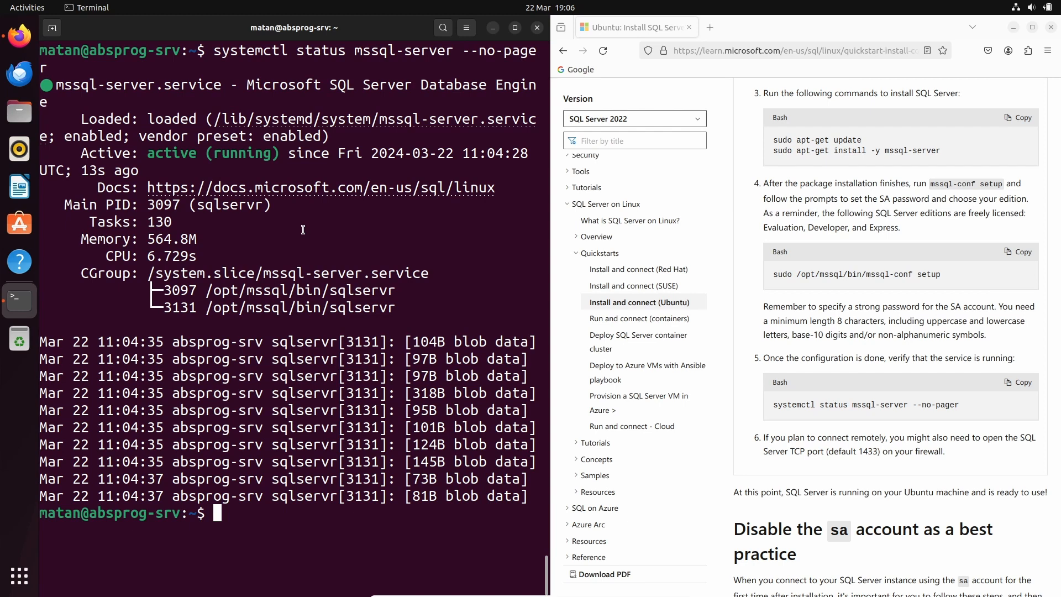
pyautogui.click(51, 28)
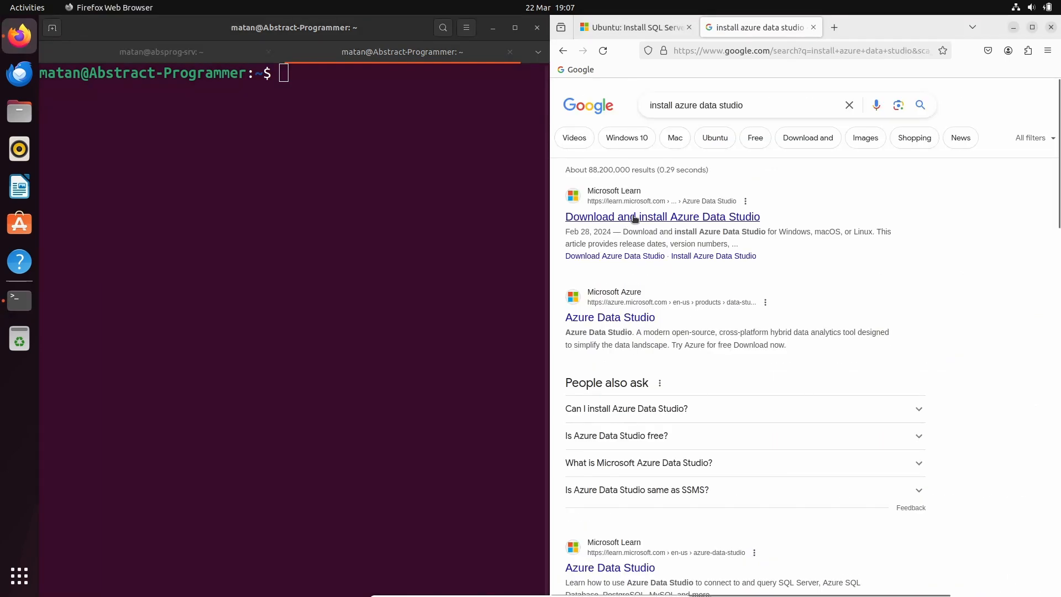
pyautogui.moveTo(615, 210)
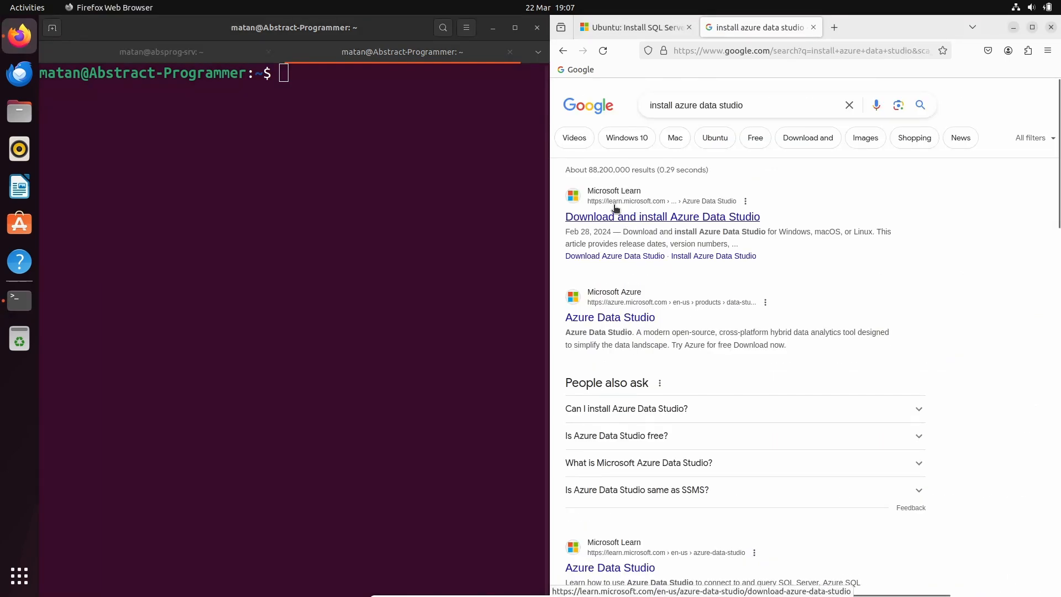
pyautogui.moveTo(646, 220)
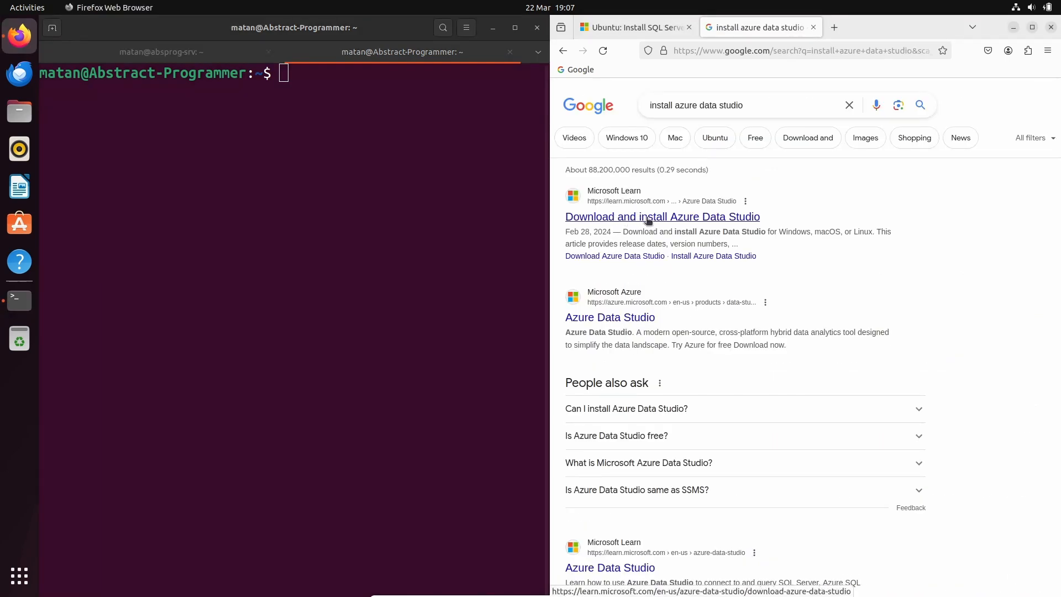
# Step: Download the Azure Data Studio x64 Linux .deb package from Microsoft Learn
pyautogui.click(662, 216)
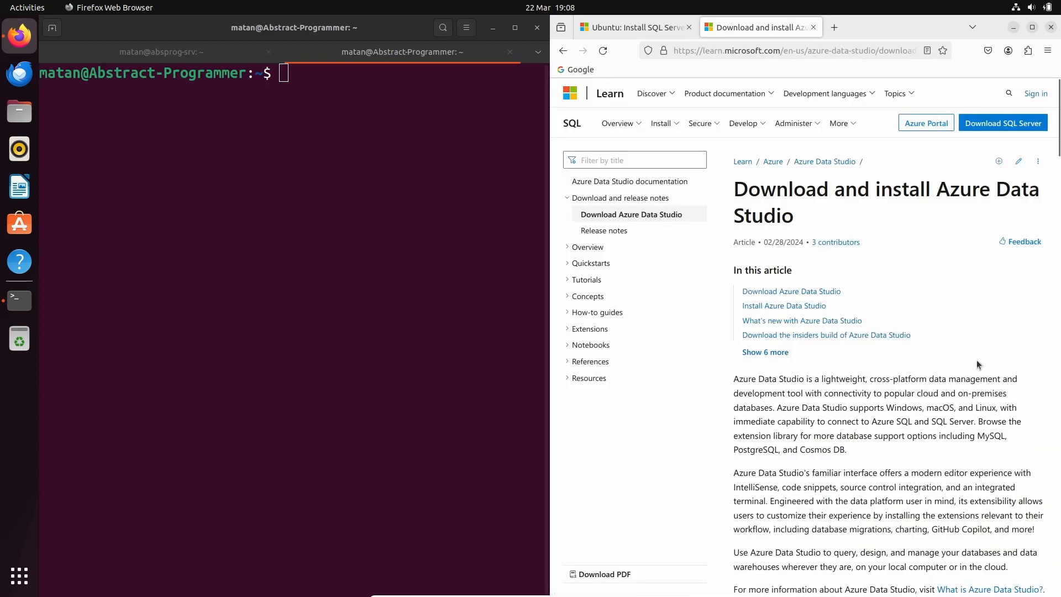
pyautogui.scroll(-3)
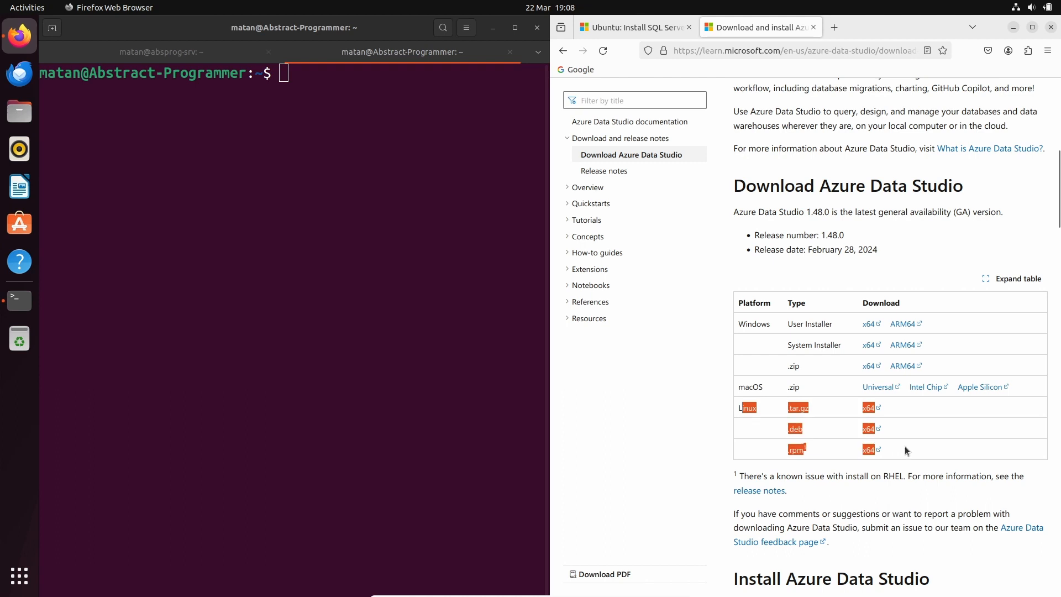
pyautogui.moveTo(920, 446)
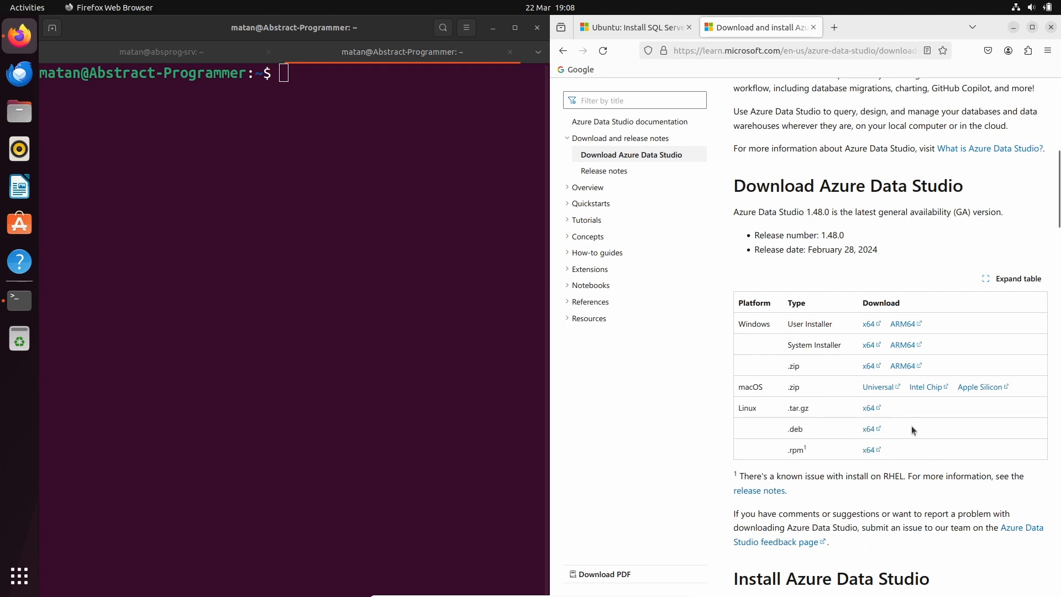
pyautogui.moveTo(914, 433)
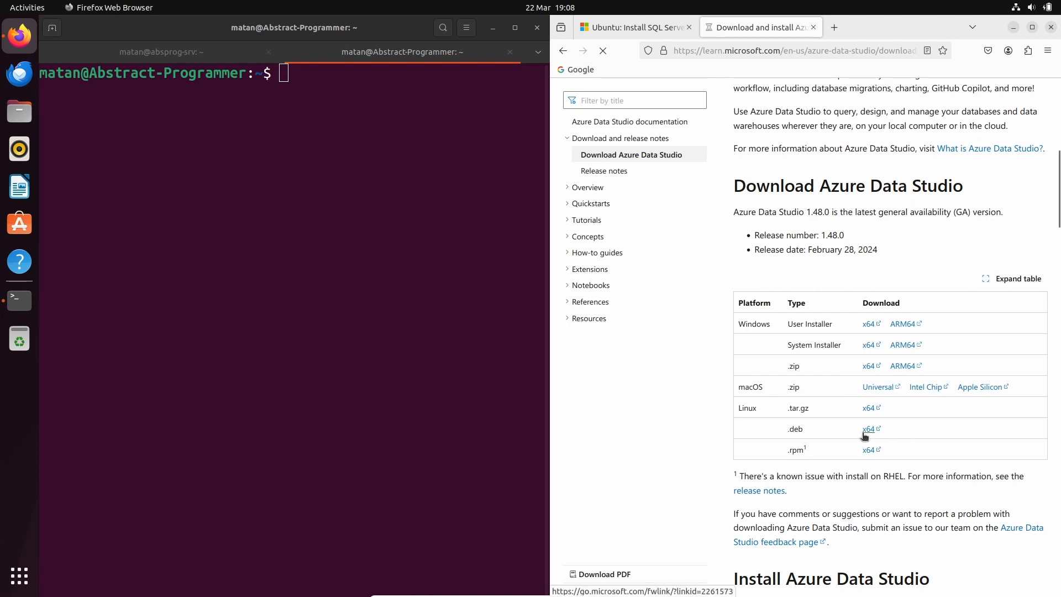
pyautogui.click(868, 428)
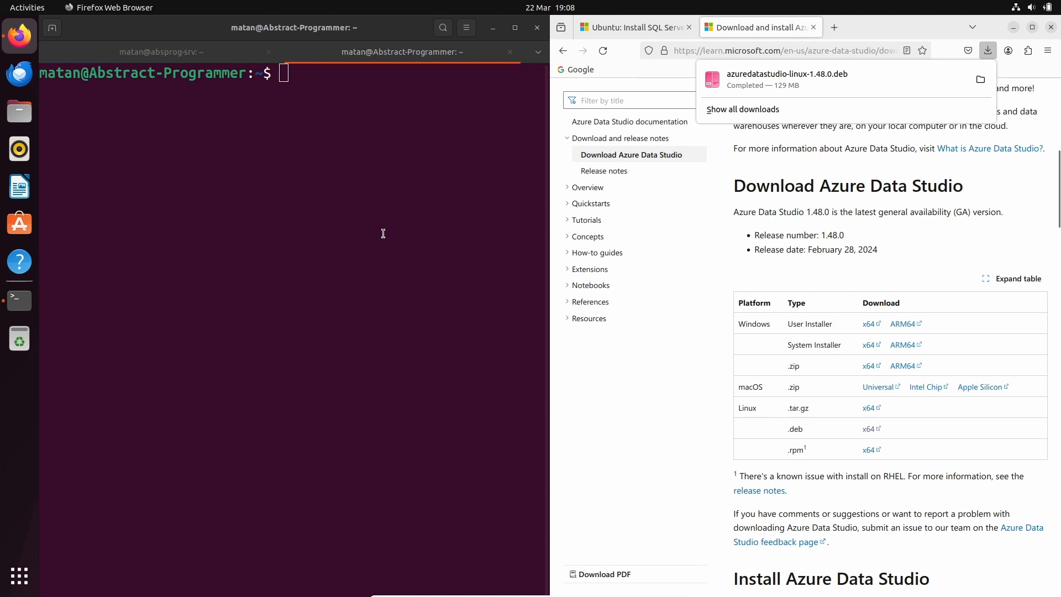
# Step: Install azuredatastudio-linux-1.48.0.deb from Downloads with apt and launch Azure Data Studio
pyautogui.write('cd Downloads/')
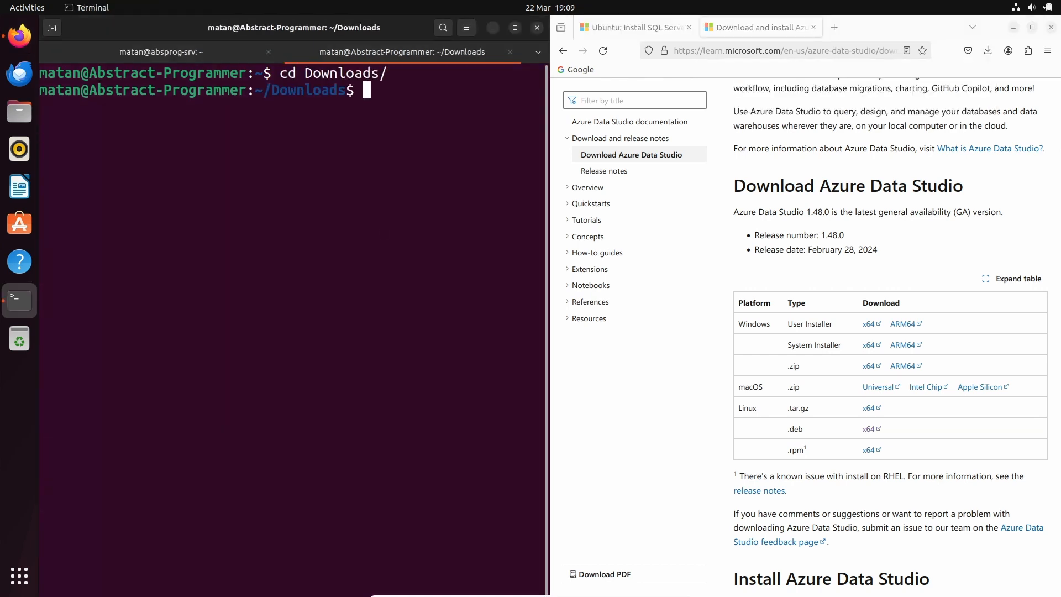
pyautogui.write('ls')
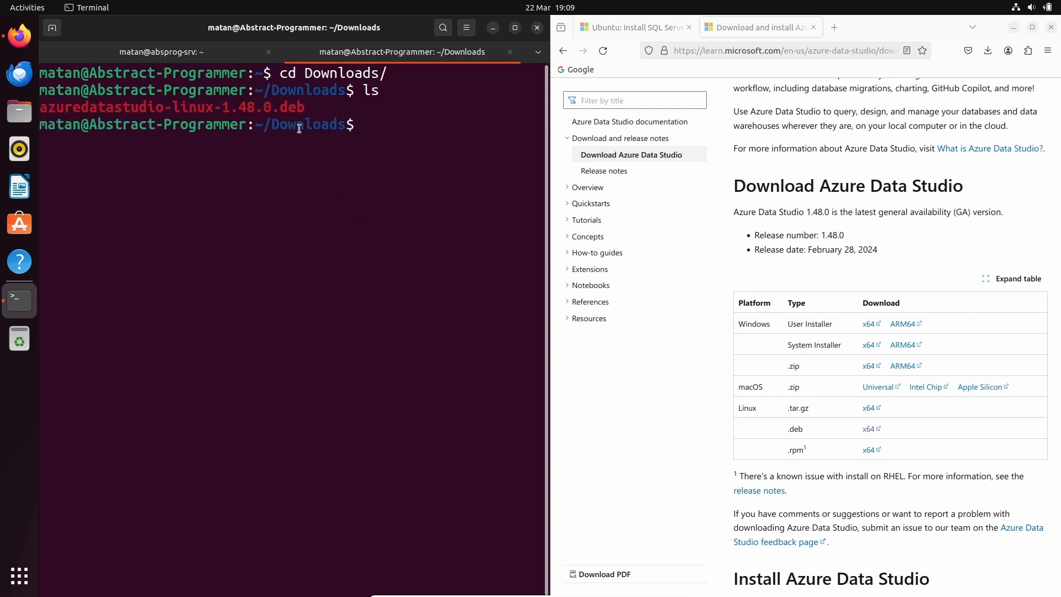
pyautogui.moveTo(288, 210)
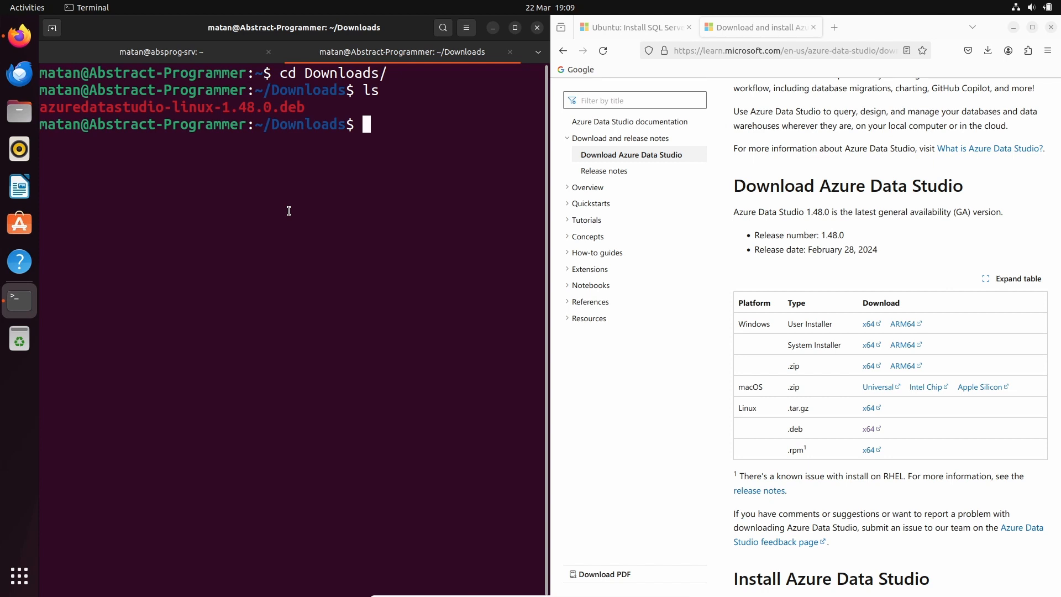
pyautogui.write('sudo apt i')
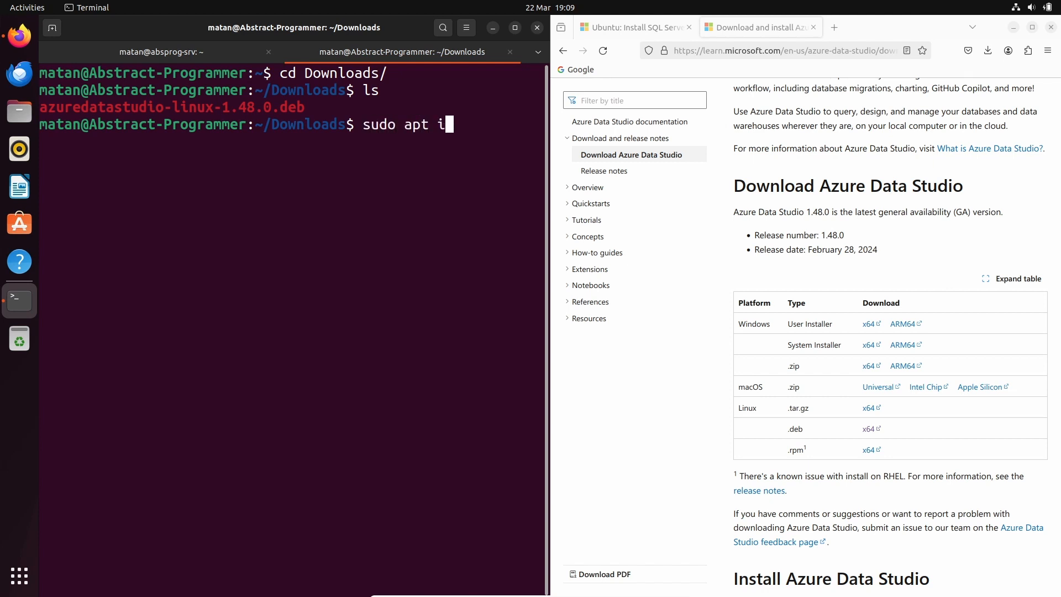
pyautogui.write('nstall ./azuredatastudio-linux-1.48.0.deb')
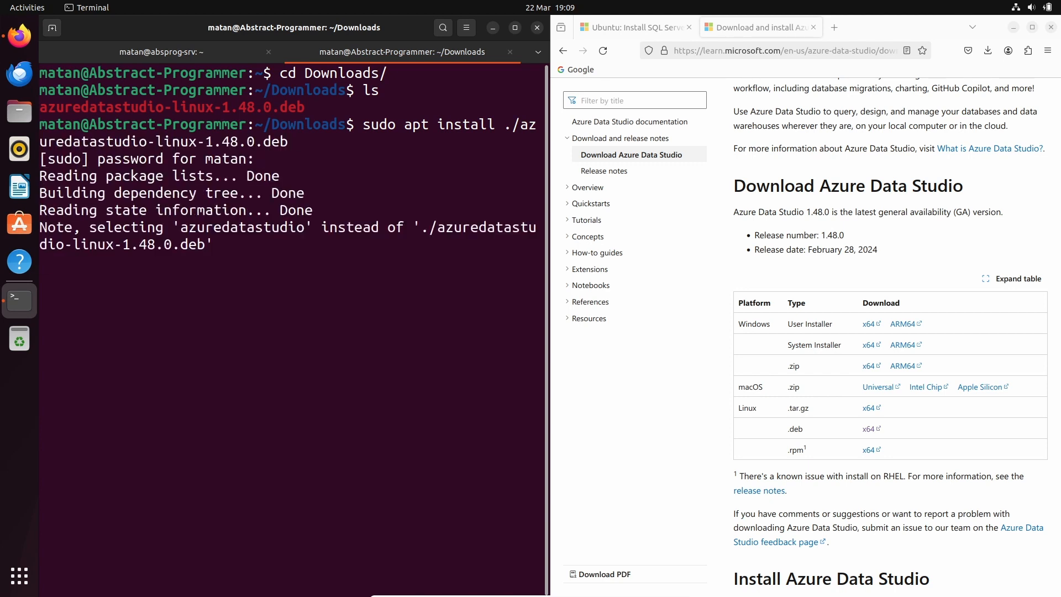
pyautogui.press('Return')
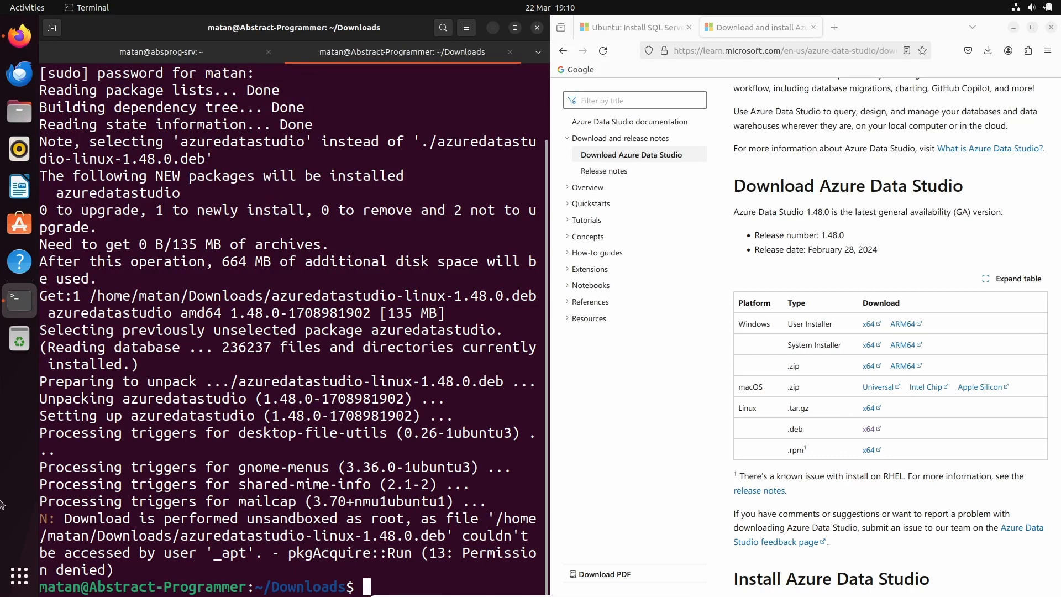
pyautogui.click(26, 8)
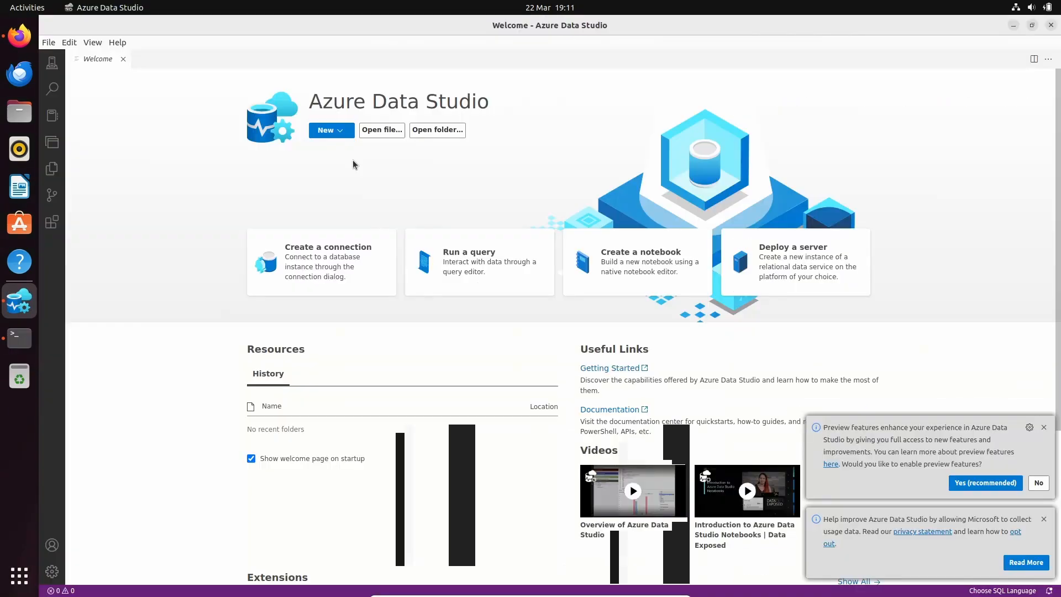
pyautogui.moveTo(51, 64)
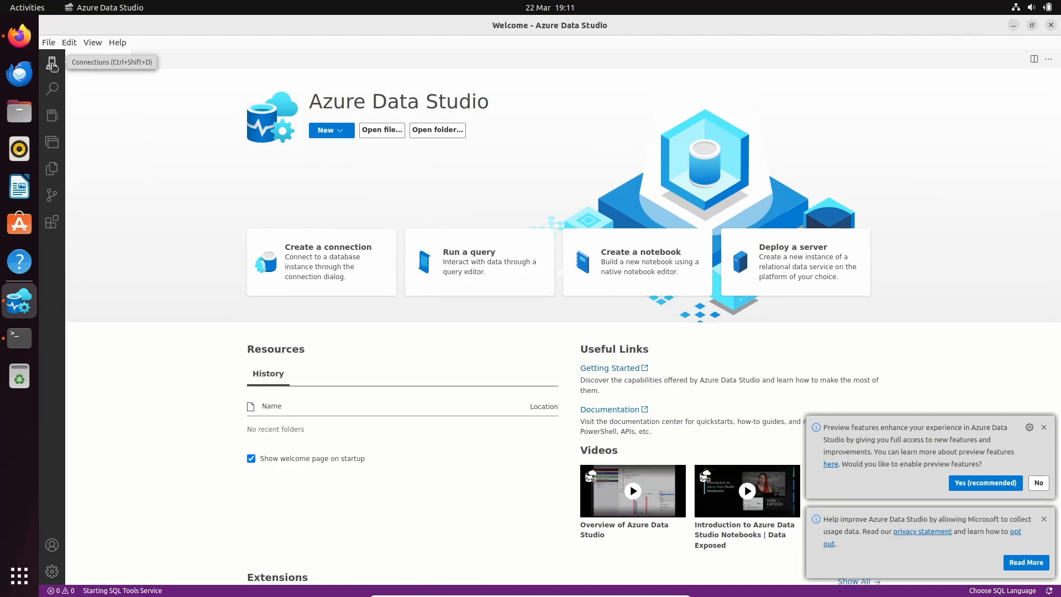
# Step: Open the Connections panel and start a New Connection
pyautogui.click(51, 64)
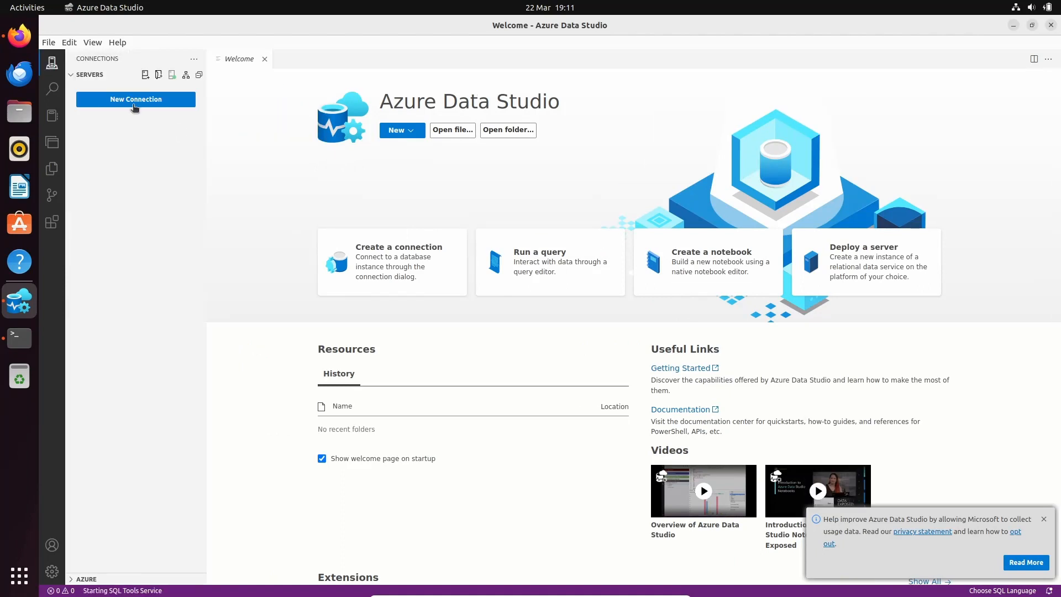
pyautogui.click(135, 99)
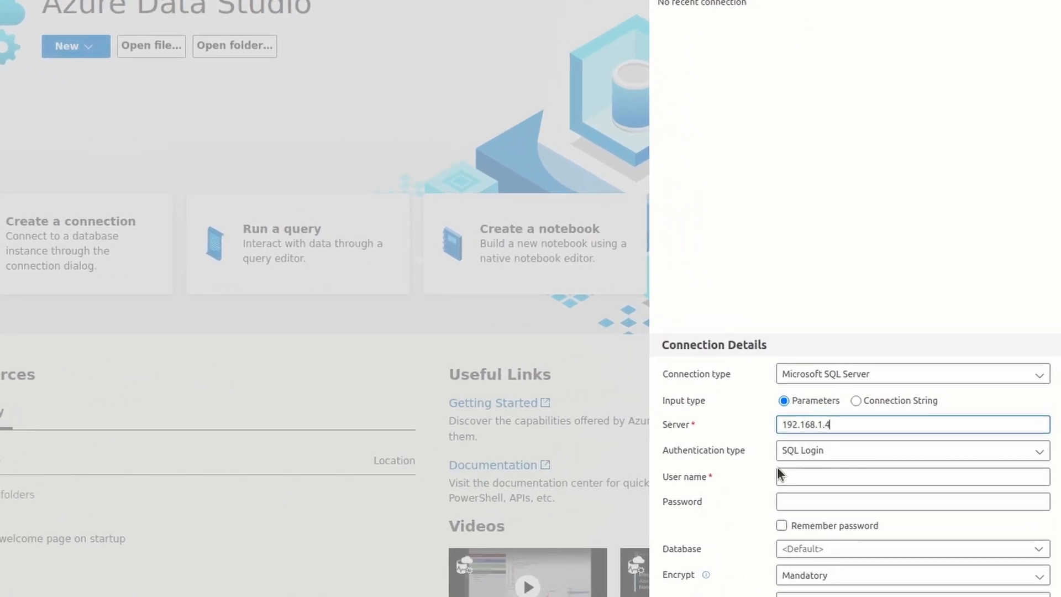
# Step: Connect to 192.168.1.4 with SQL login credentials, enabling Trust server certificate
pyautogui.write('s')
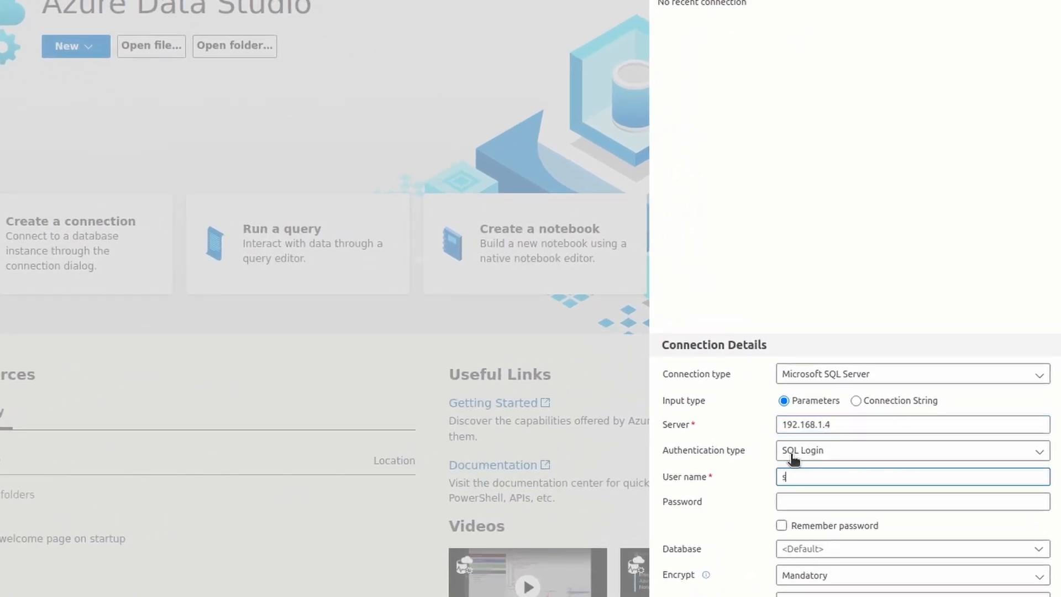
pyautogui.click(912, 501)
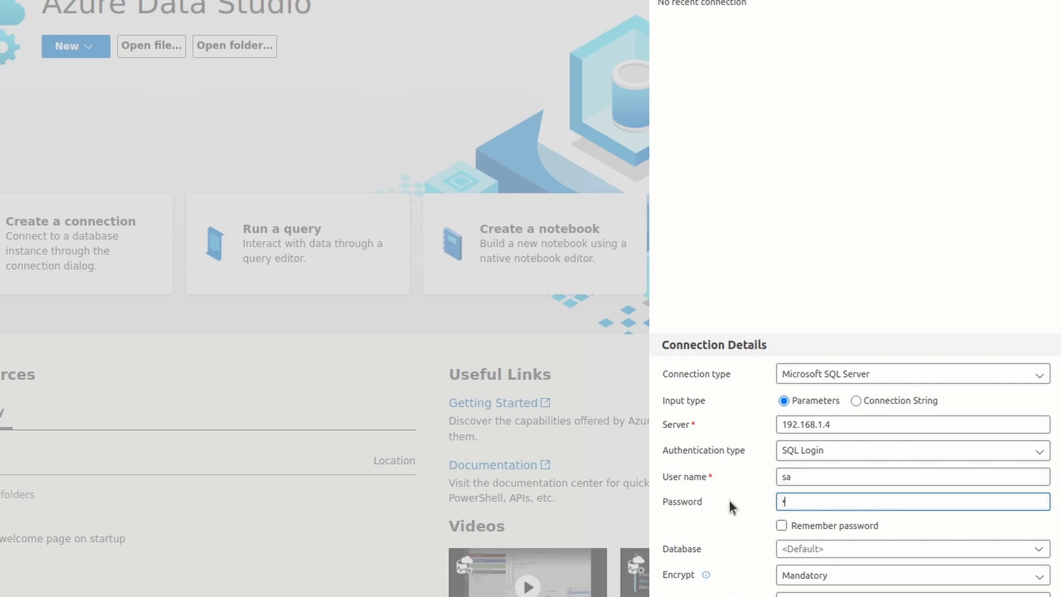
pyautogui.write('password')
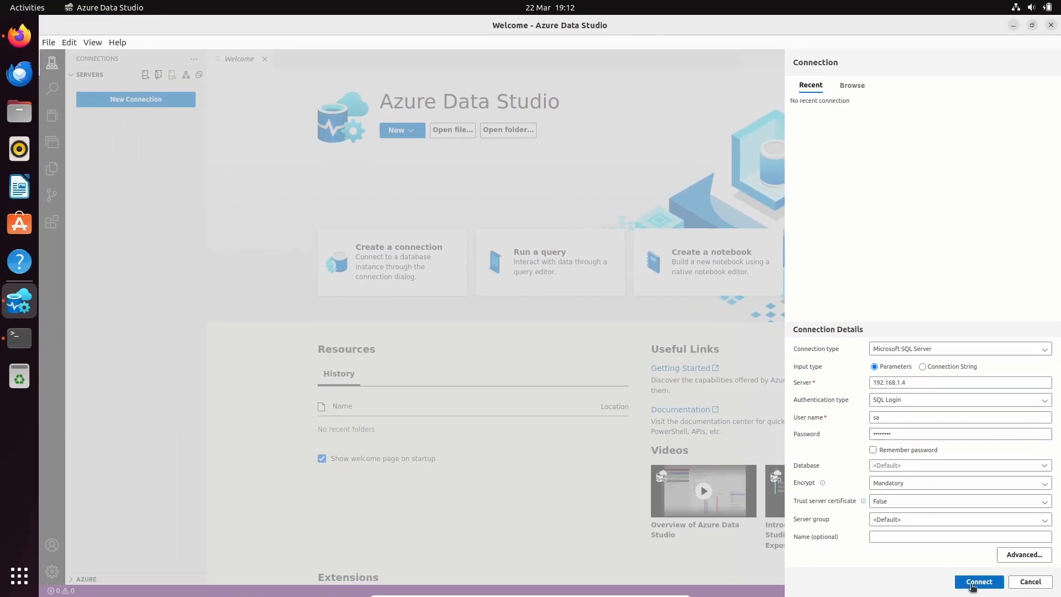
pyautogui.click(978, 581)
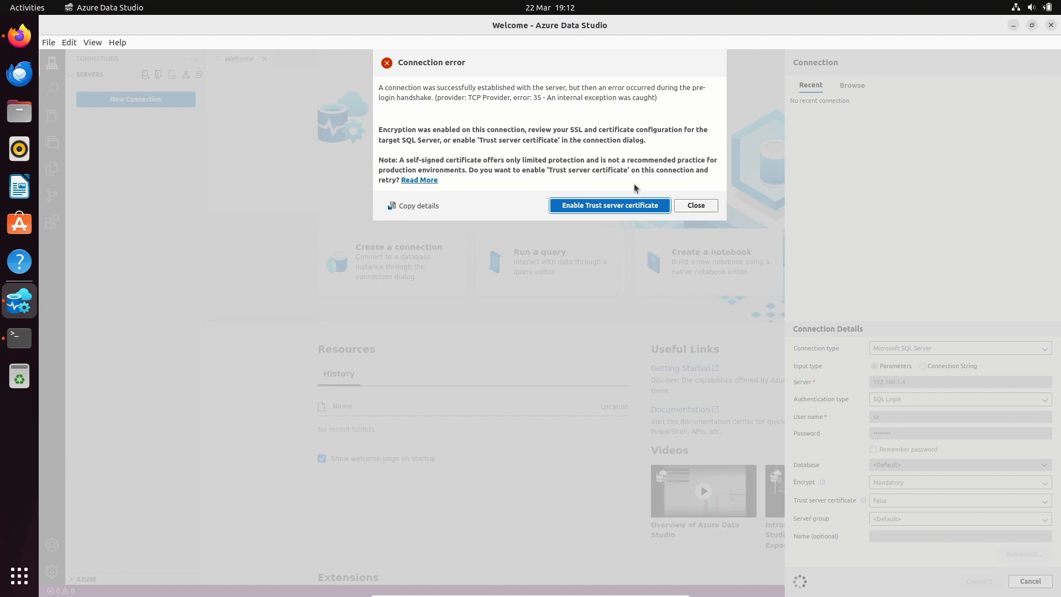
pyautogui.click(695, 205)
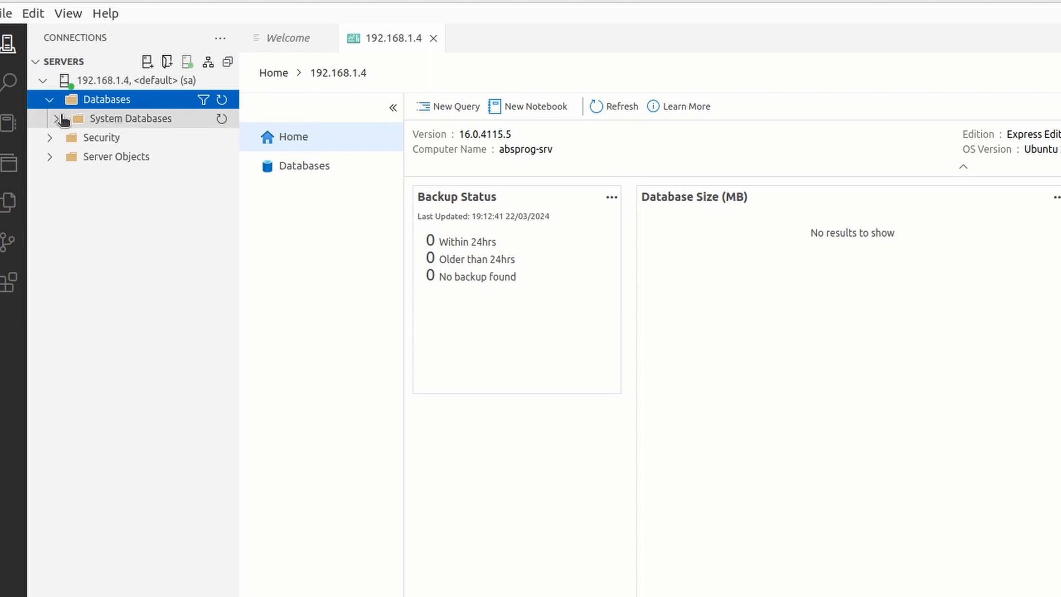
# Step: Expand the server's System Databases folder to show master, model, msdb and tempdb
pyautogui.click(60, 119)
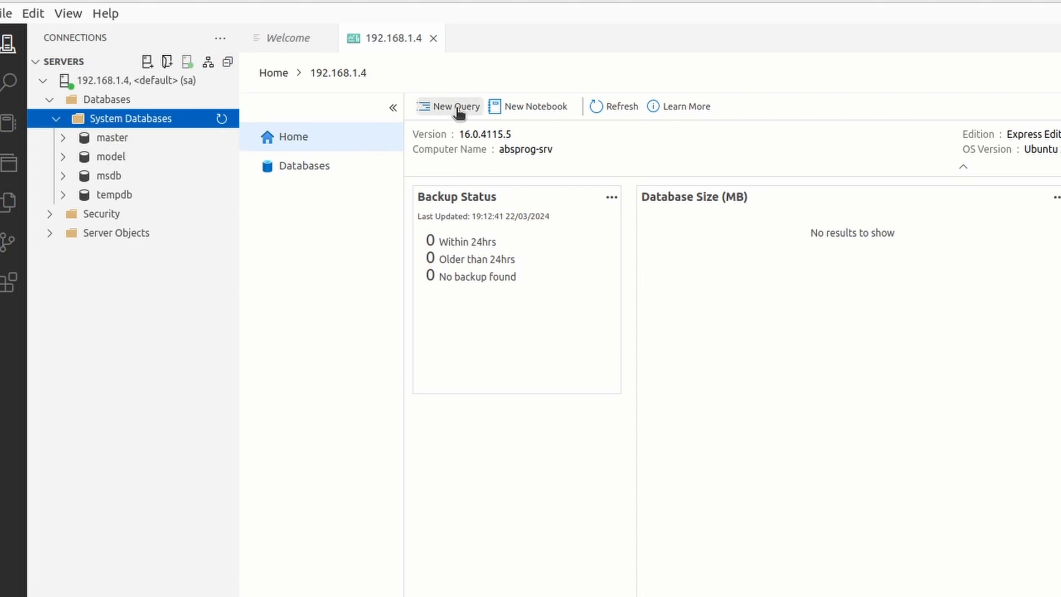
# Step: Run 'CREATE DATABASE example_db;' in a new query editor on the server
pyautogui.click(455, 106)
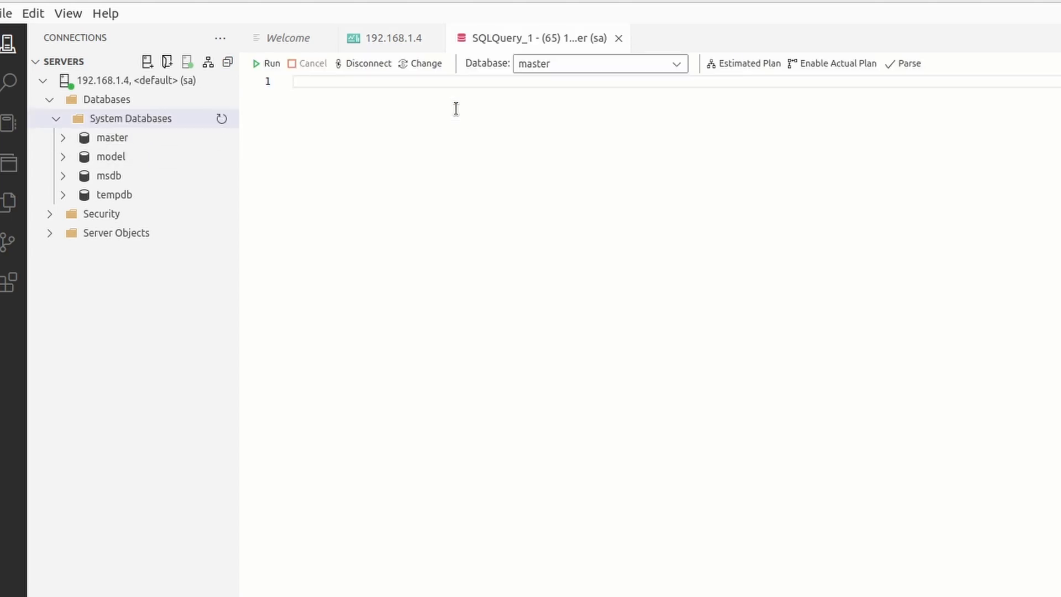
pyautogui.write('CREATE DATABASE')
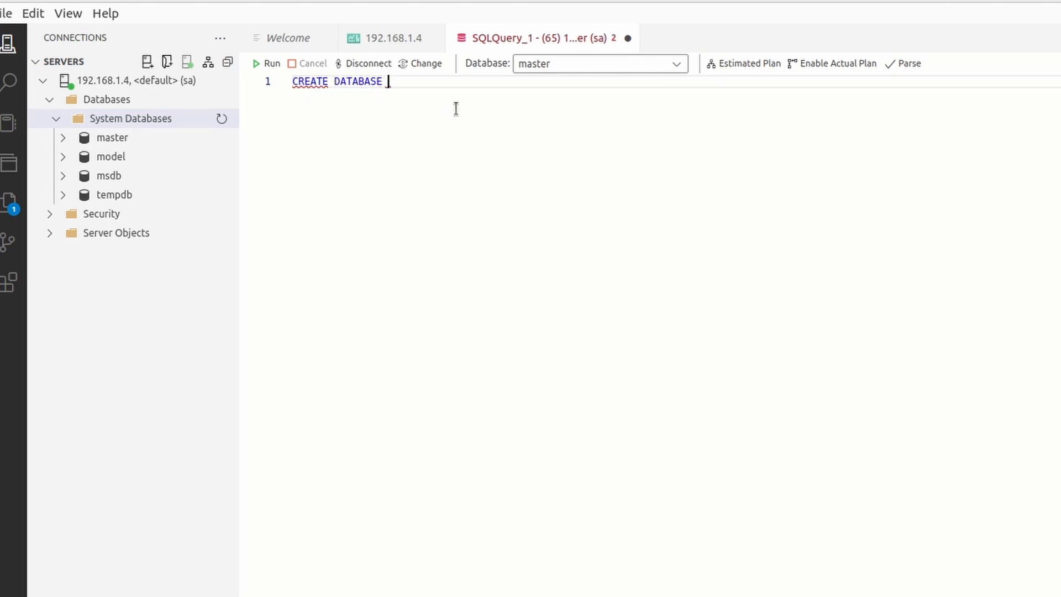
pyautogui.write('example_db;')
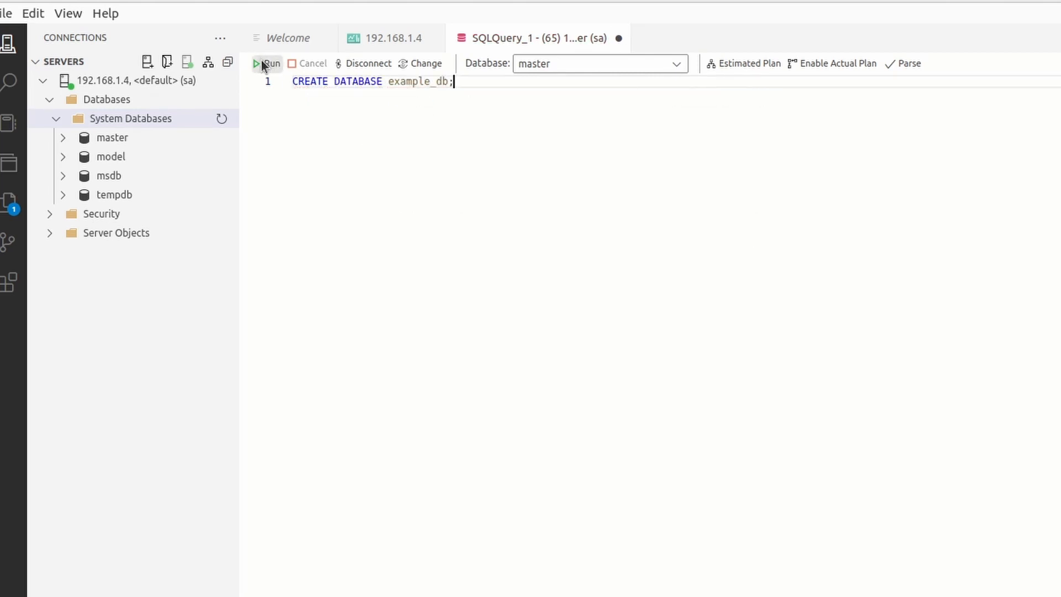
pyautogui.click(266, 63)
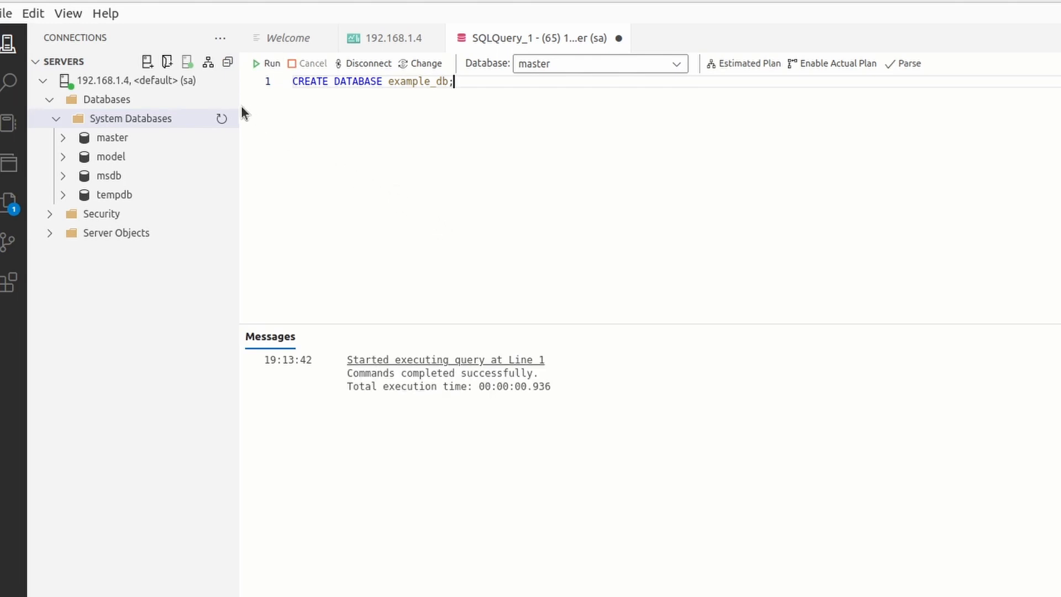